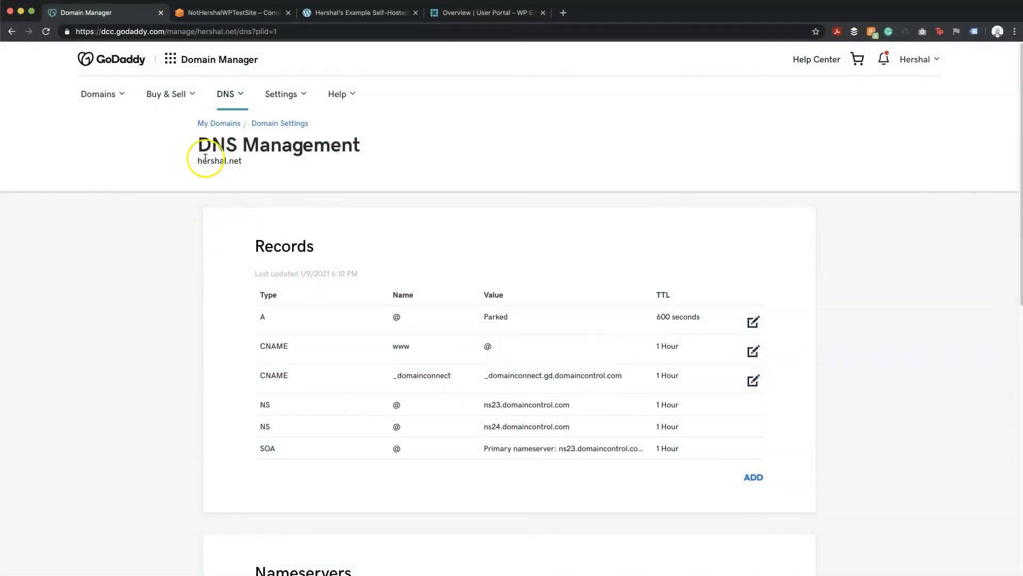
pyautogui.moveTo(109, 65)
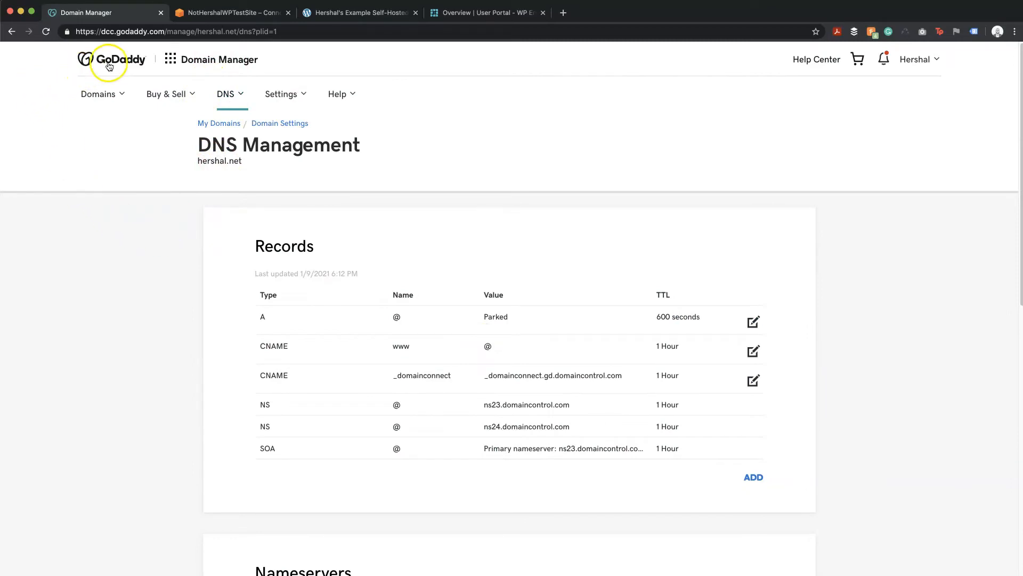
pyautogui.moveTo(141, 207)
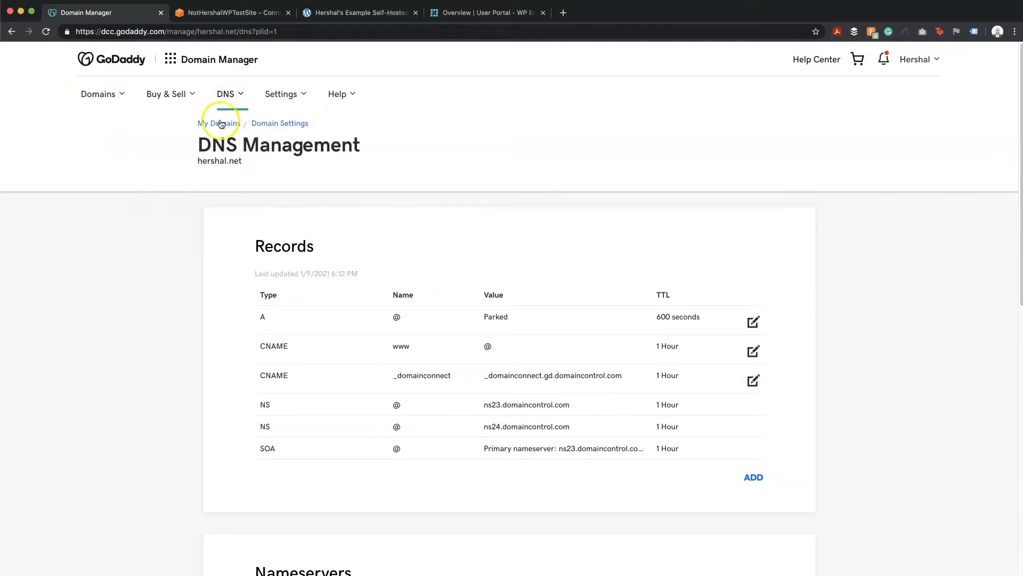
# Look over hershal.net's DNS records, then bring up the NotHershalWPTestSite Lightsail instance page.
pyautogui.doubleClick(220, 161)
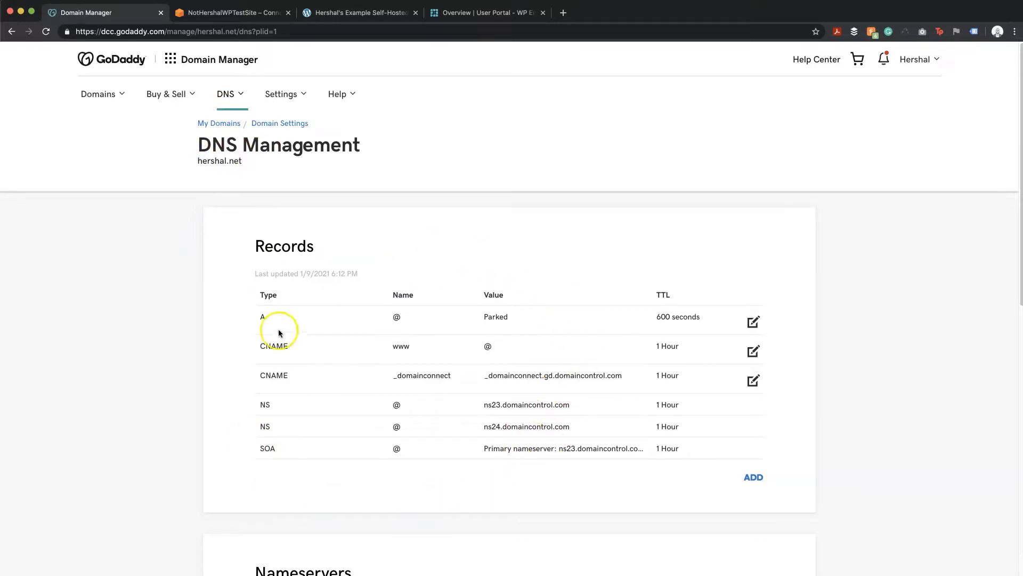
pyautogui.moveTo(614, 355)
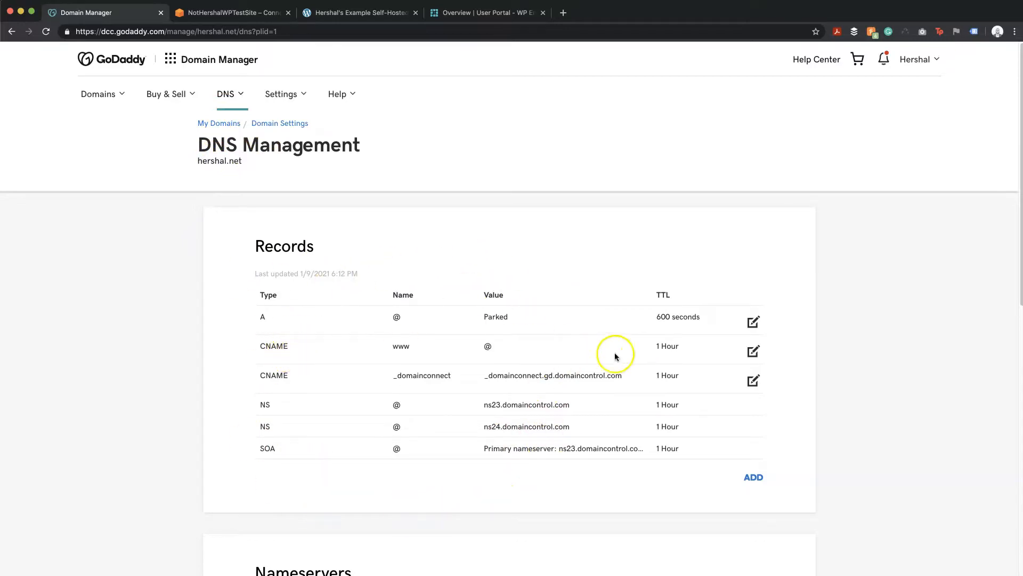
pyautogui.moveTo(460, 355)
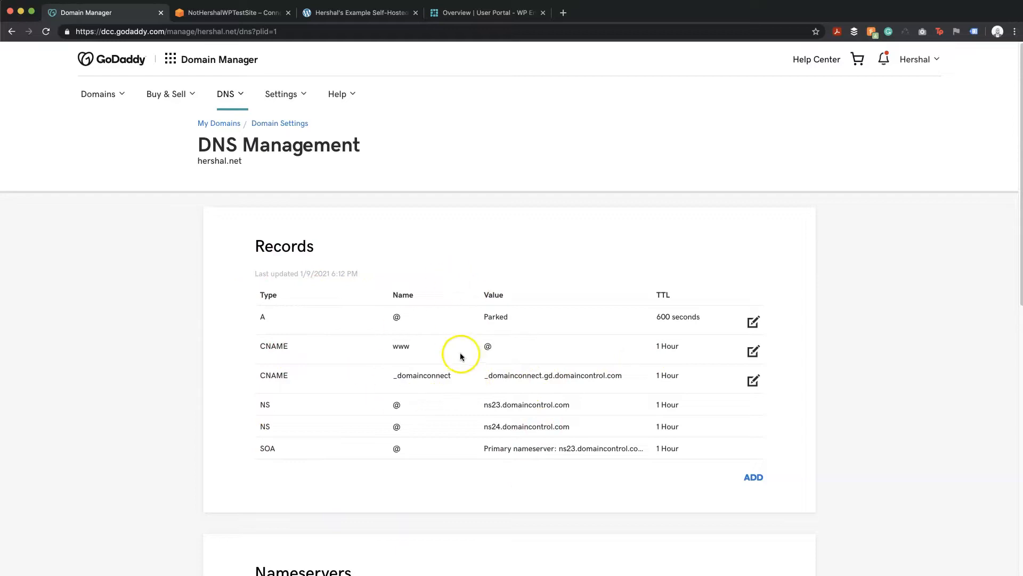
pyautogui.click(230, 12)
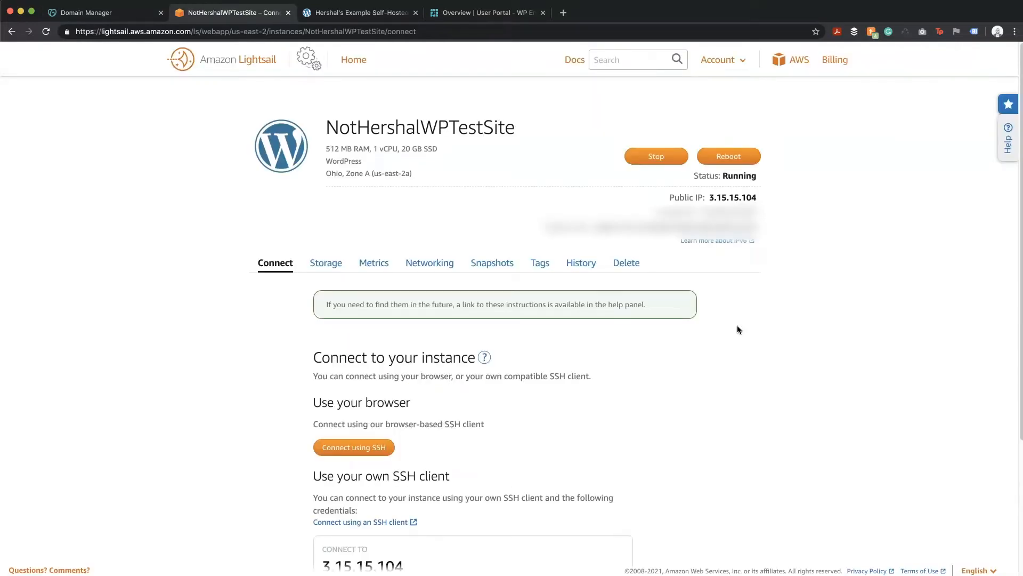
pyautogui.moveTo(251, 68)
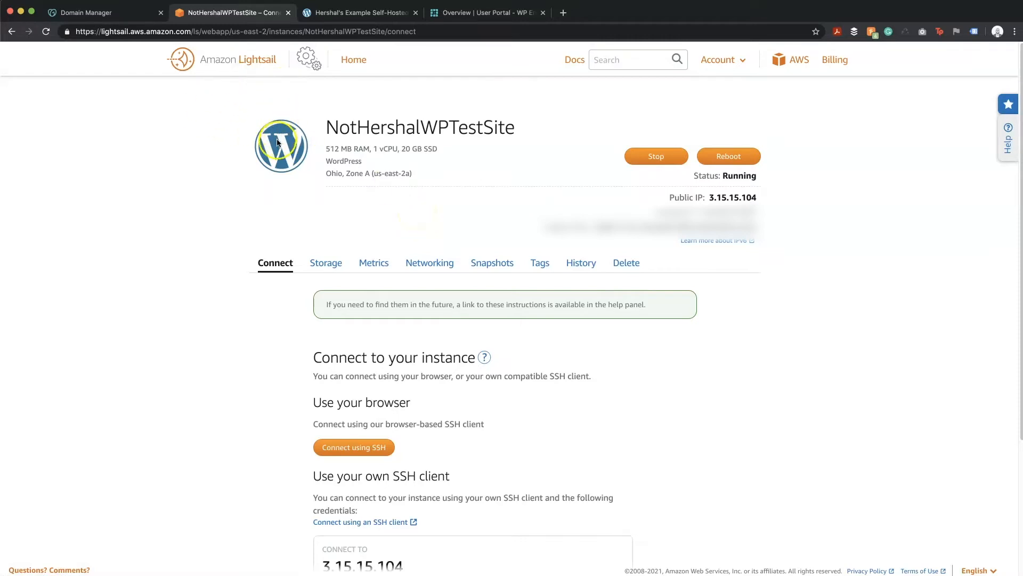
pyautogui.moveTo(378, 315)
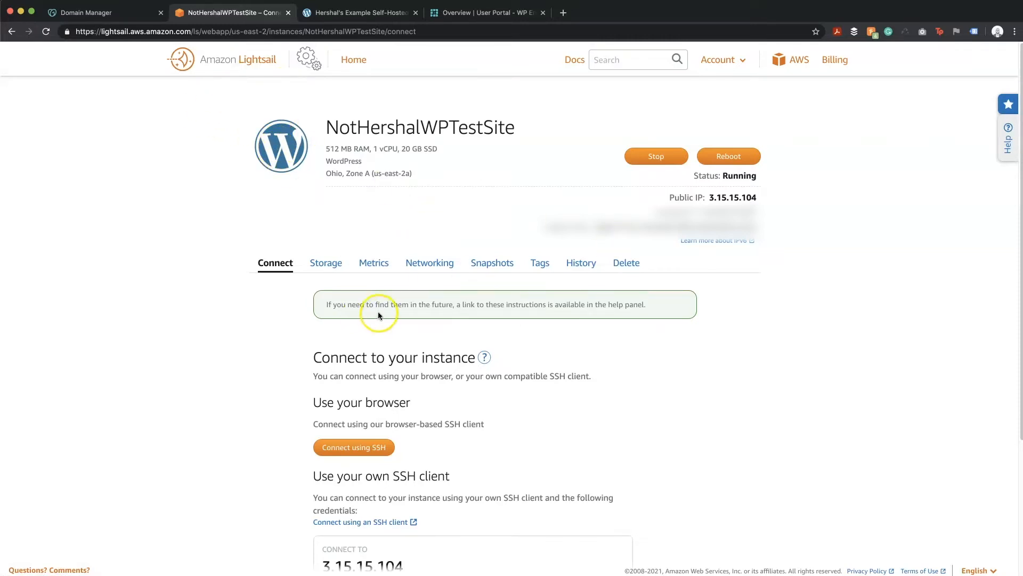
pyautogui.moveTo(519, 232)
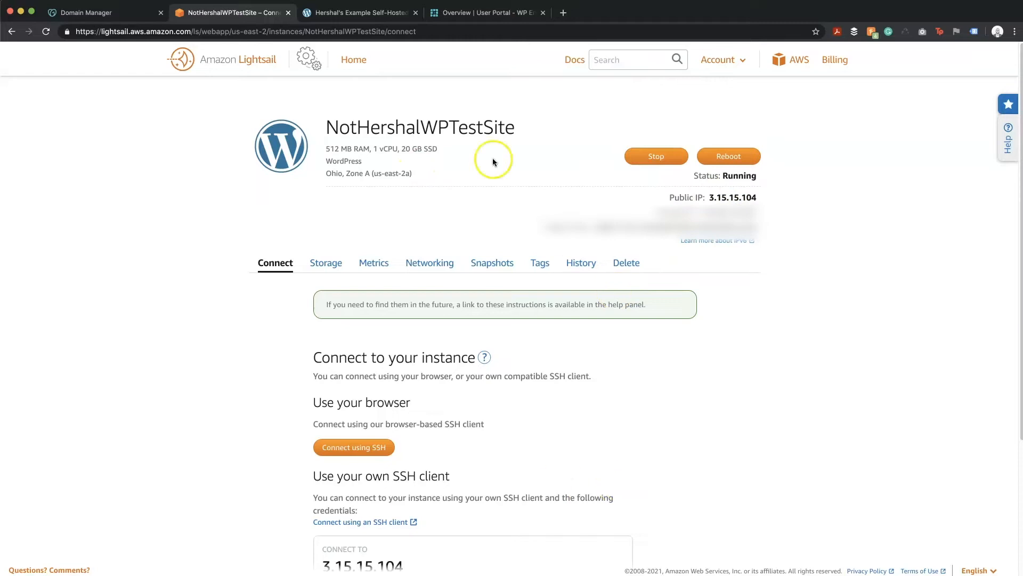
# Note the public IP 3.15.15.104 and view the blog served at that address.
pyautogui.click(359, 12)
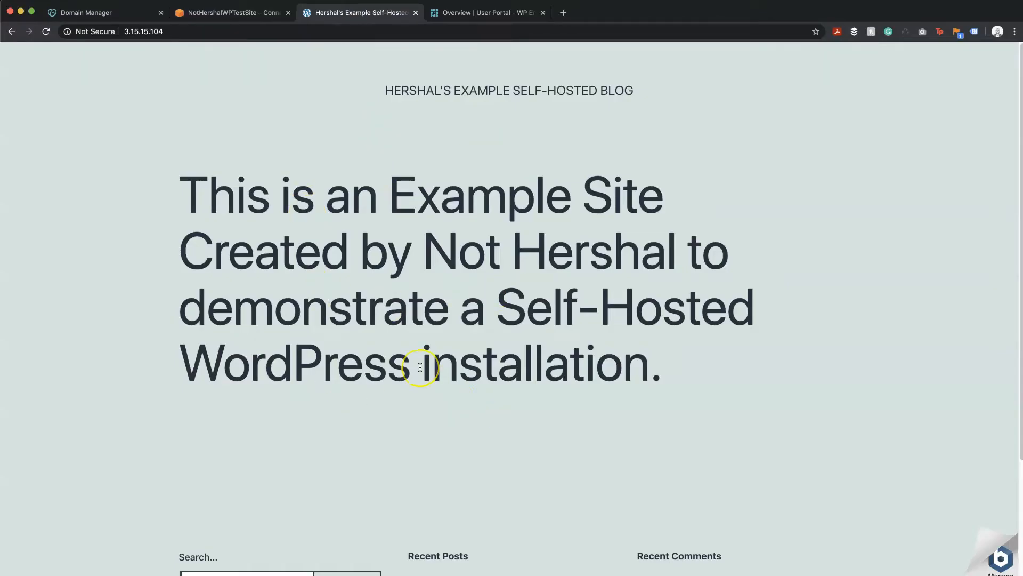
# View the blog at 3.15.15.104, then bring up WP Engine's hpstaging2 Domains page.
pyautogui.click(486, 12)
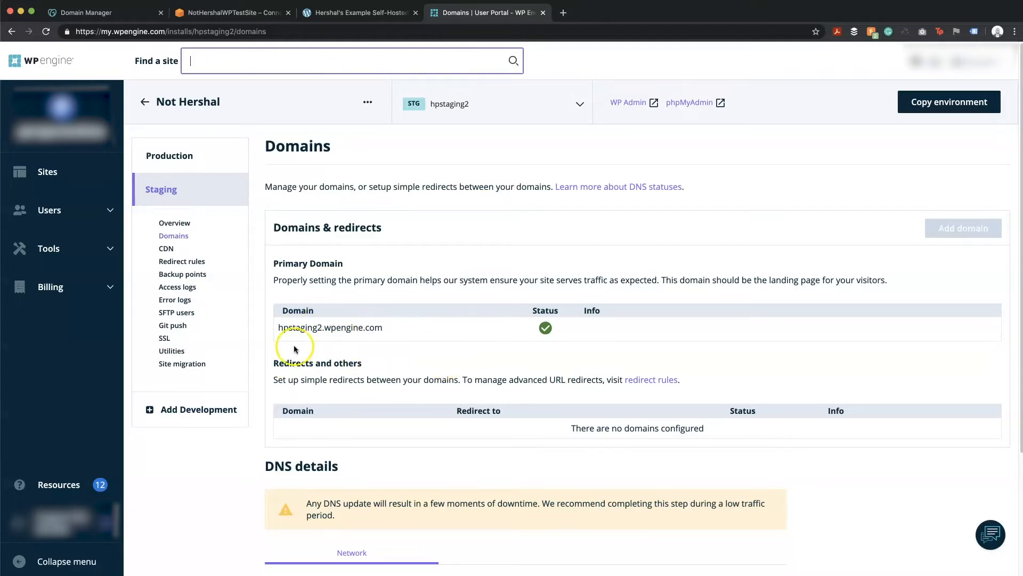
# Compare hpstaging2.wpengine.com with the Lightsail IP, select that domain, and return to GoDaddy DNS.
pyautogui.doubleClick(329, 327)
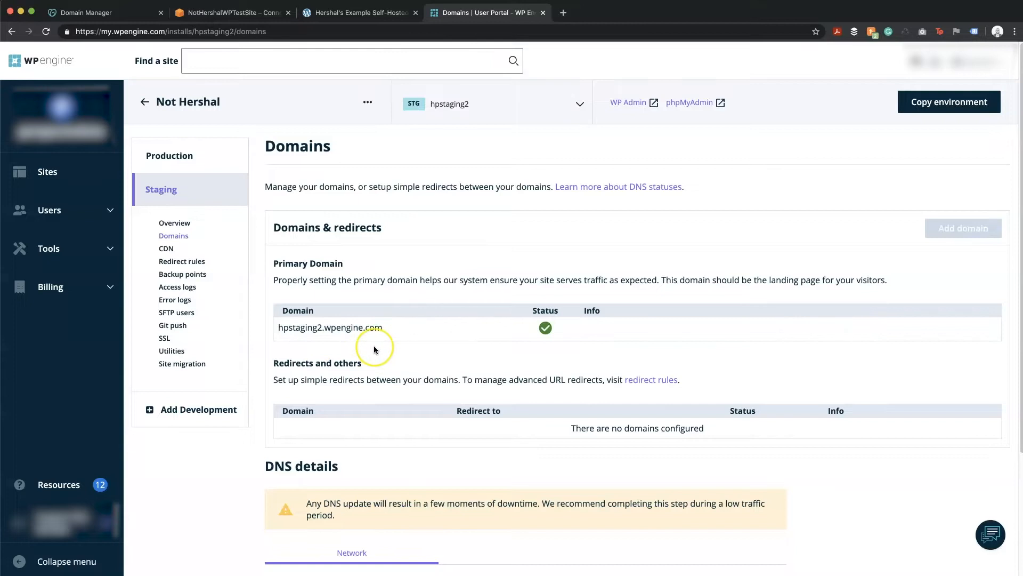
pyautogui.moveTo(285, 346)
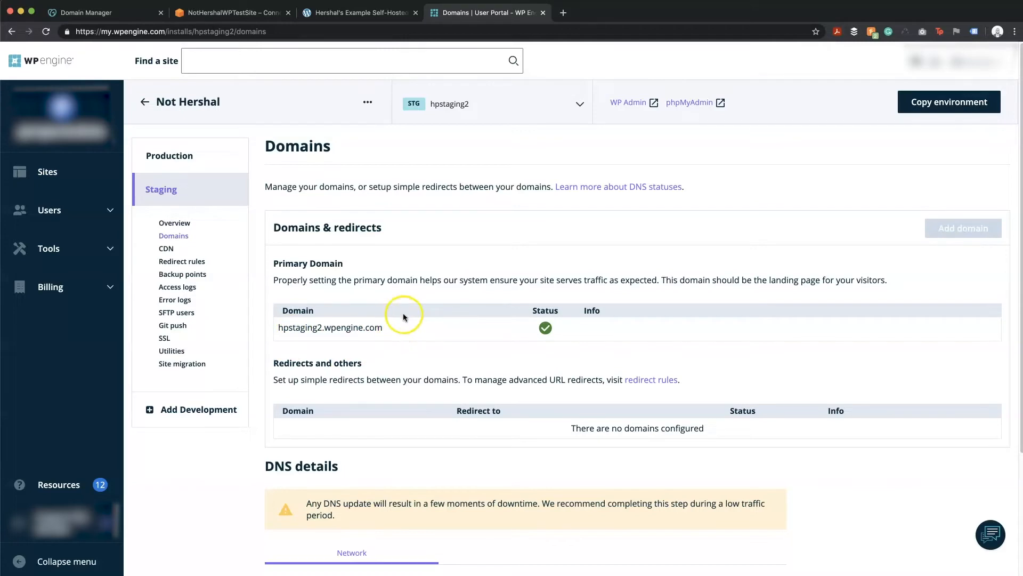
pyautogui.click(232, 12)
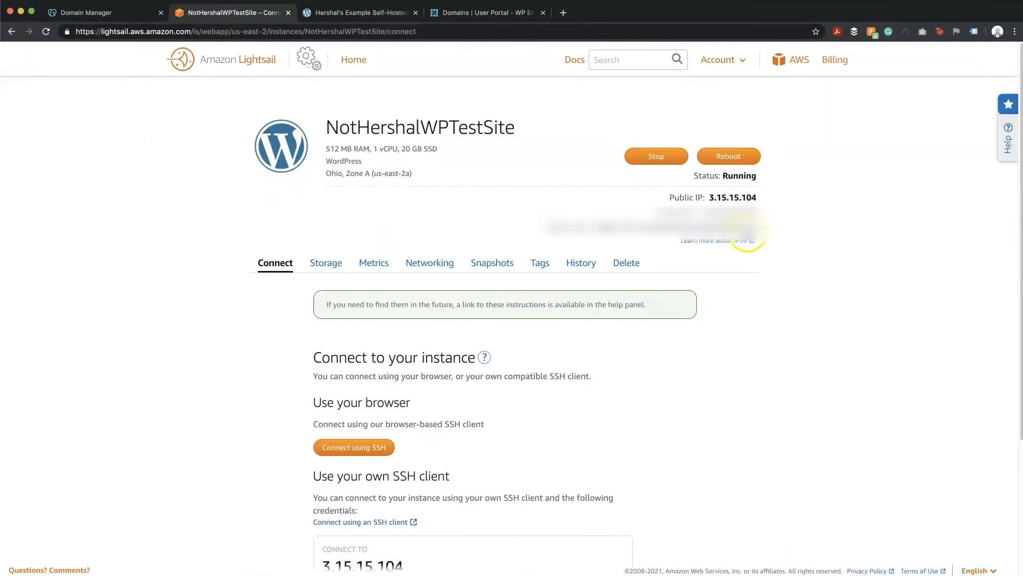
pyautogui.moveTo(260, 123)
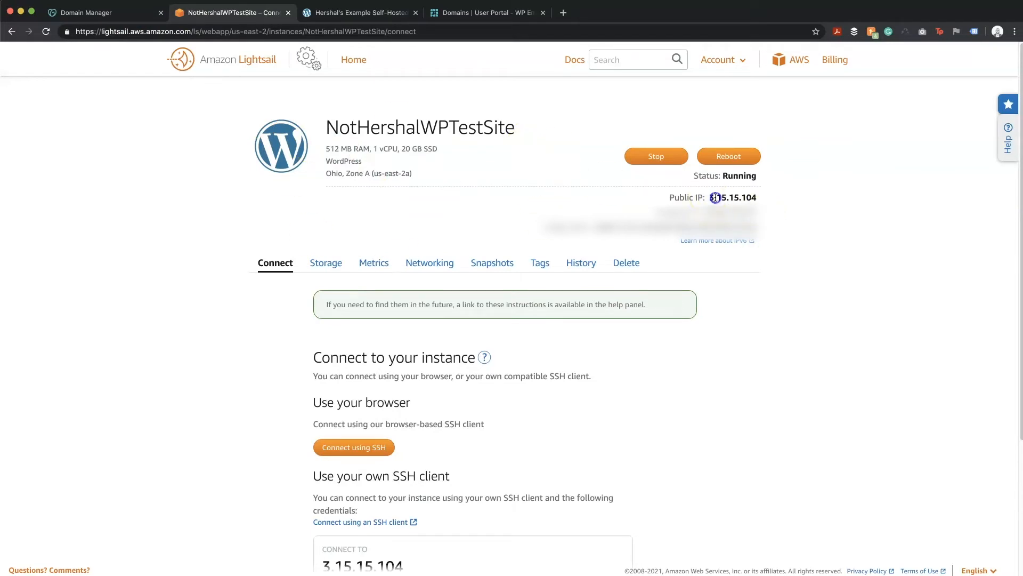
pyautogui.click(486, 12)
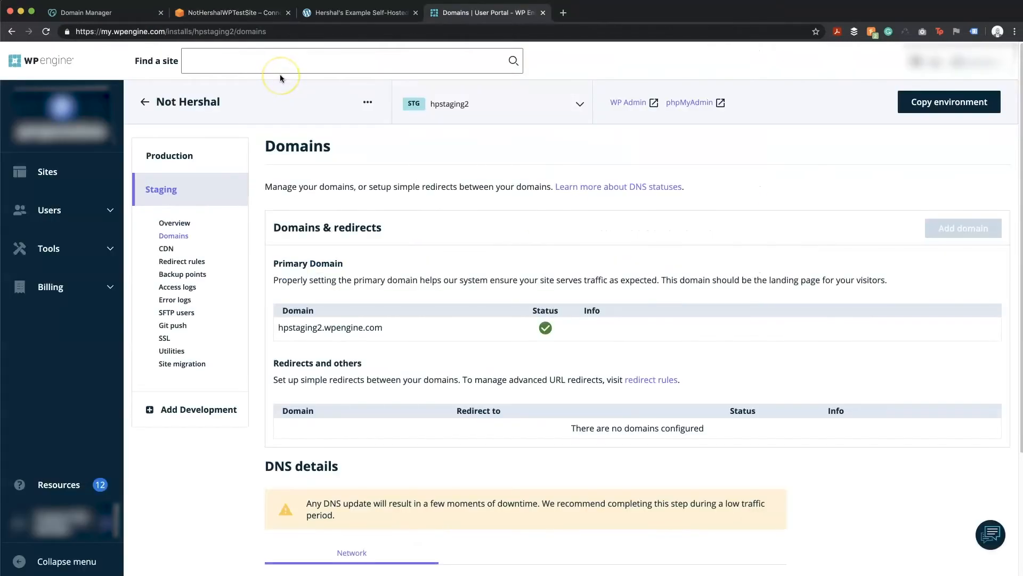
pyautogui.doubleClick(329, 326)
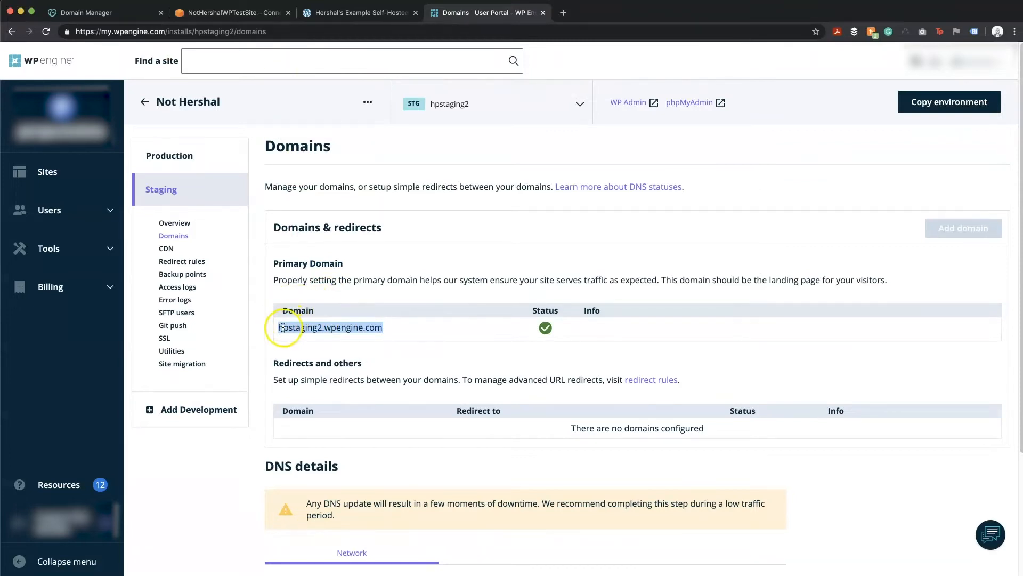
pyautogui.click(85, 12)
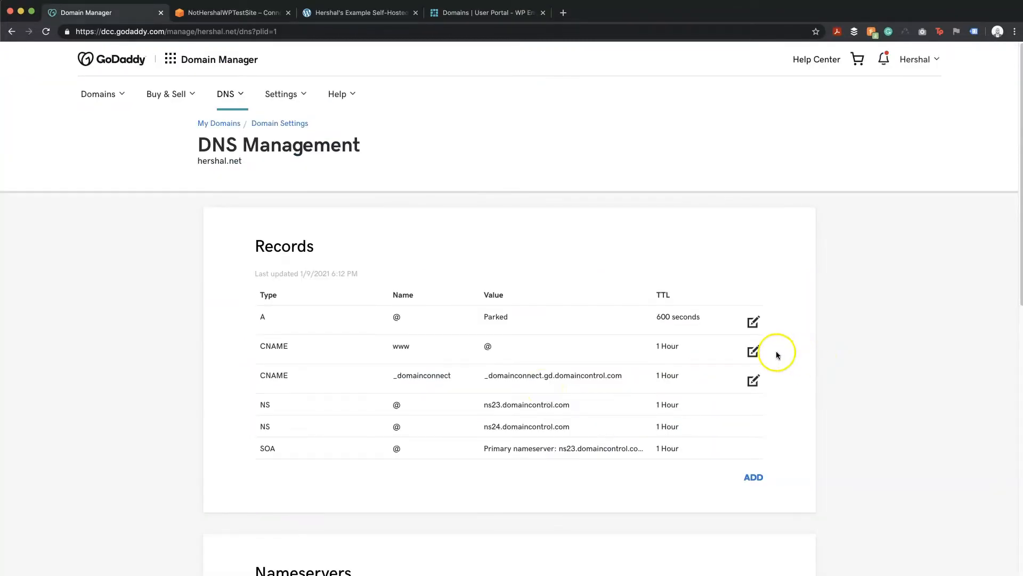
pyautogui.moveTo(755, 376)
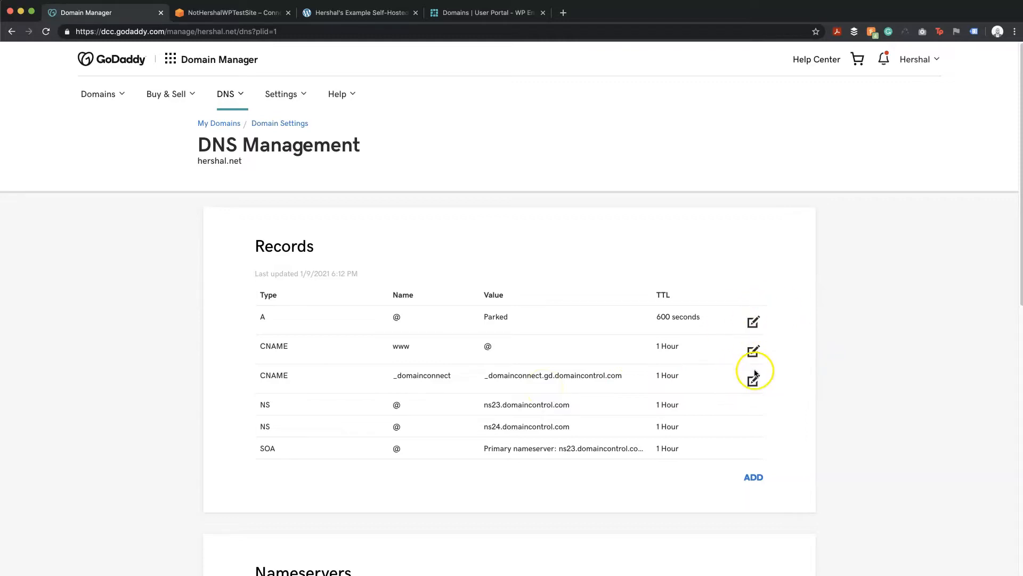
pyautogui.moveTo(704, 417)
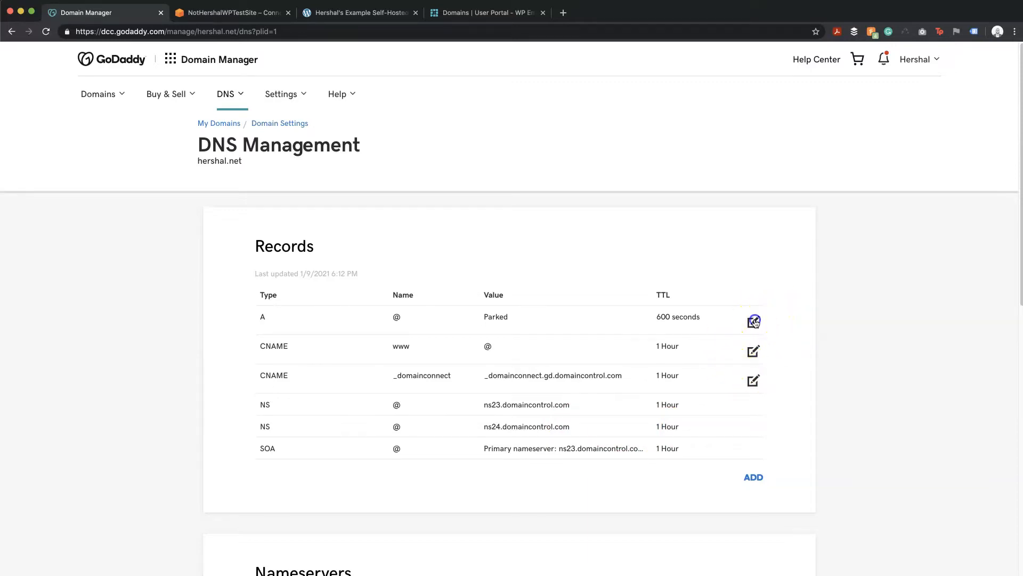
# Delete the parked @ A record, the www CNAME and the _domainconnect CNAME.
pyautogui.click(753, 321)
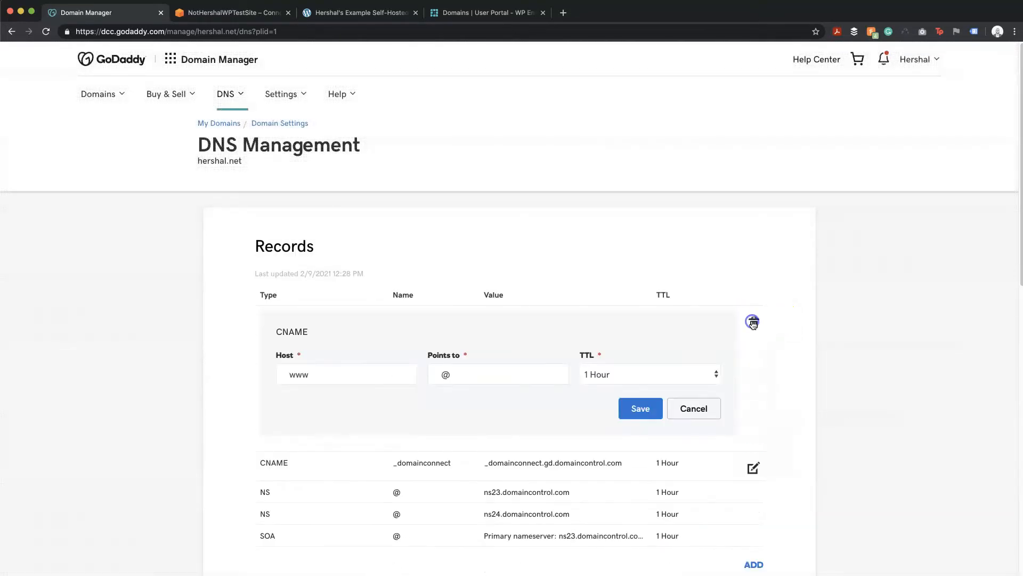
pyautogui.click(752, 322)
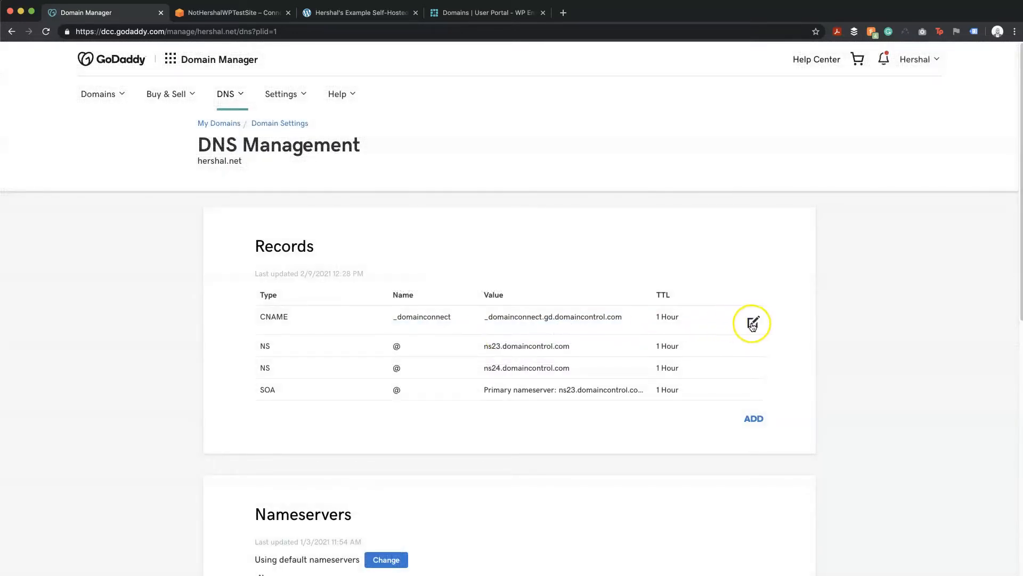
pyautogui.click(752, 323)
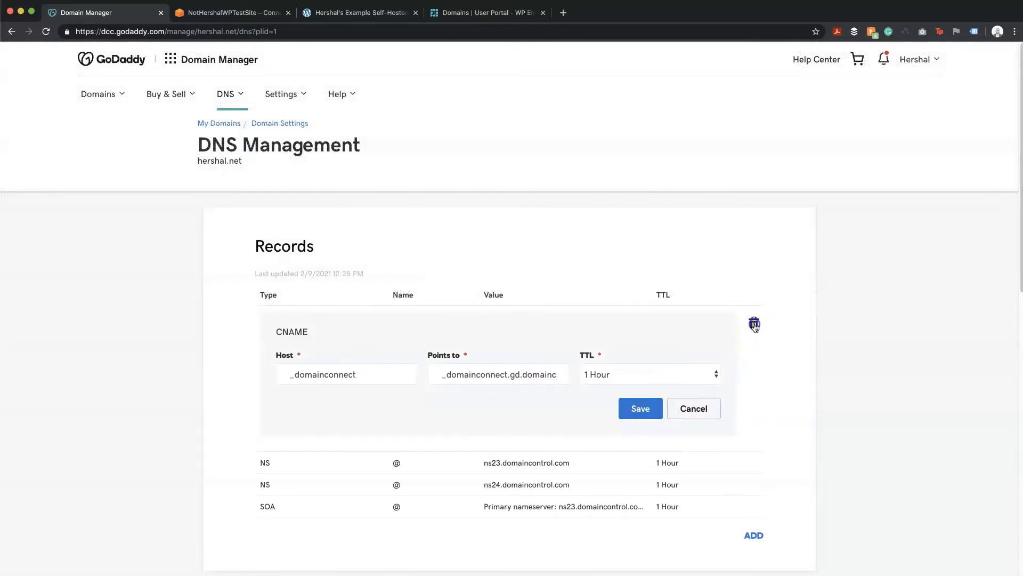
pyautogui.click(693, 408)
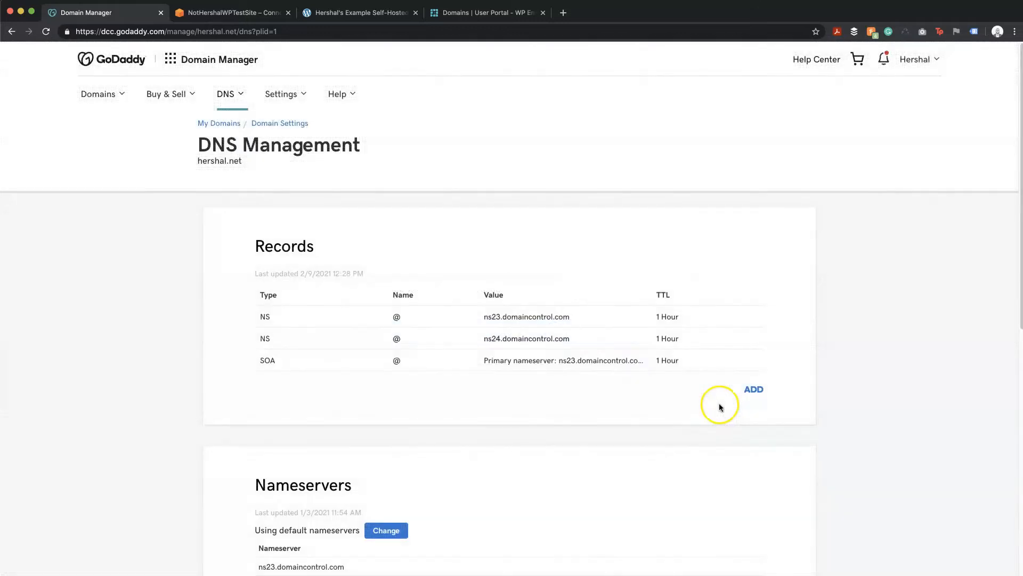
pyautogui.moveTo(721, 404)
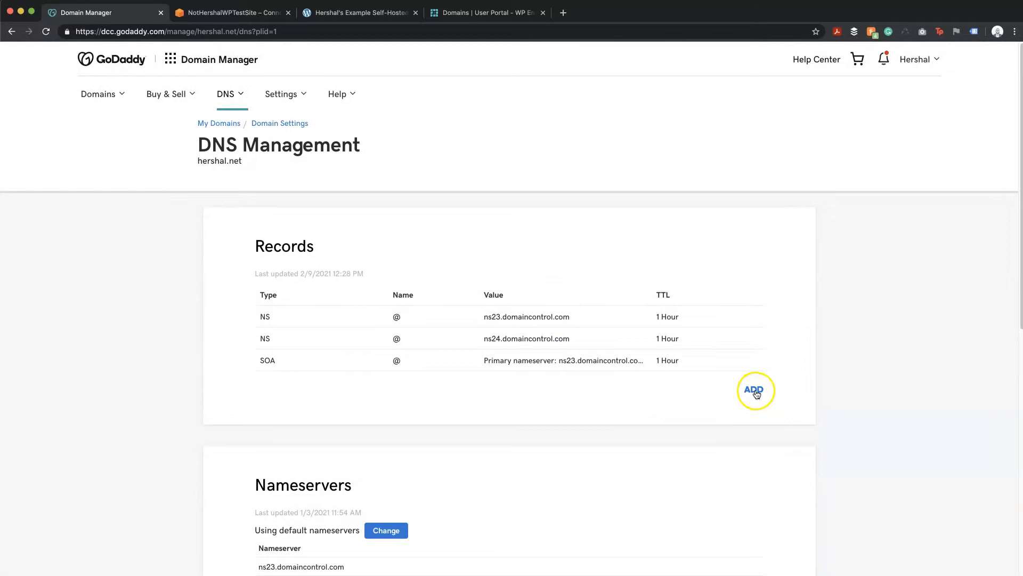
# Start a blank new DNS record, then view Lightsail's public IP 3.15.15.104.
pyautogui.click(755, 389)
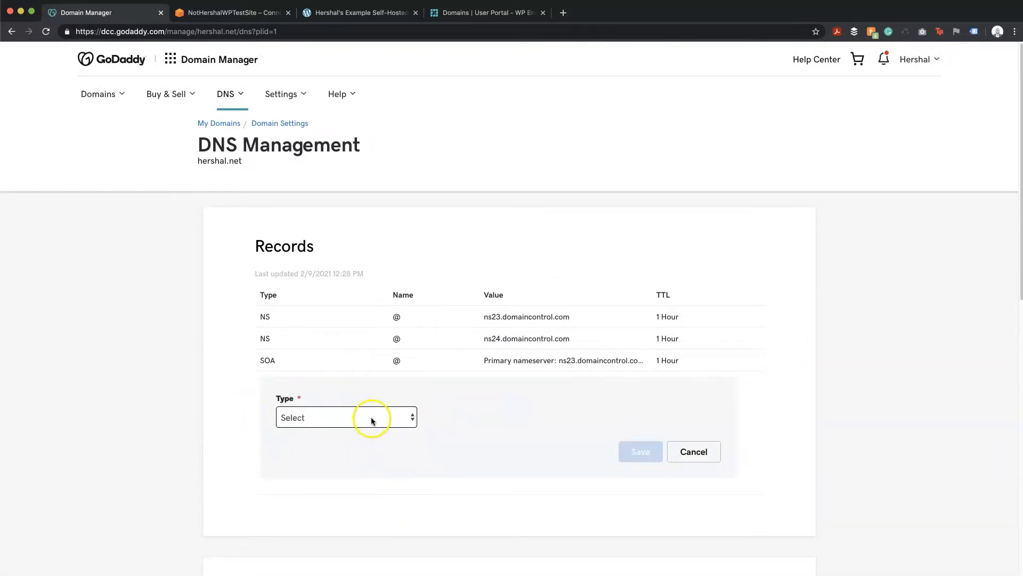
pyautogui.click(346, 417)
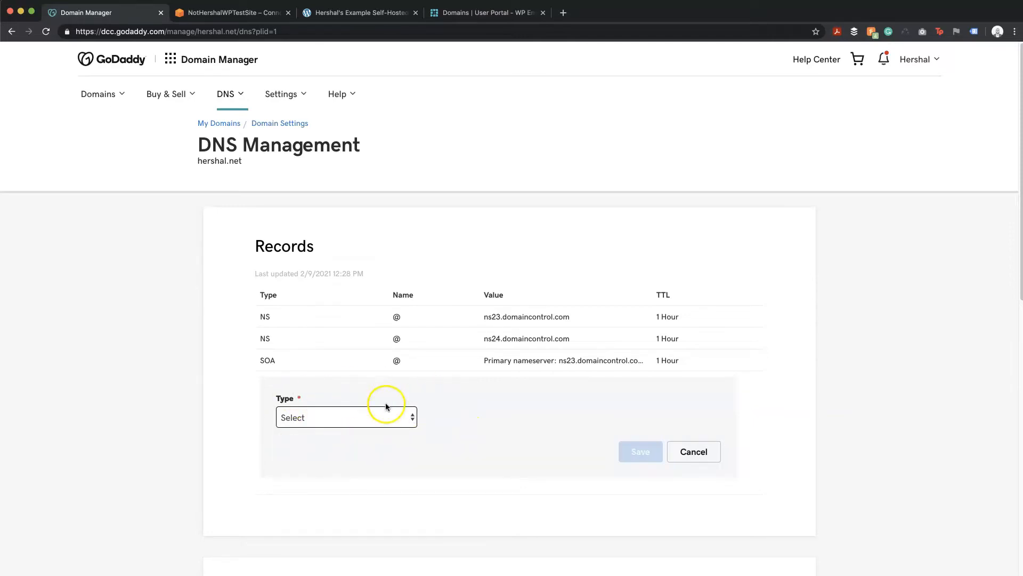
pyautogui.moveTo(373, 406)
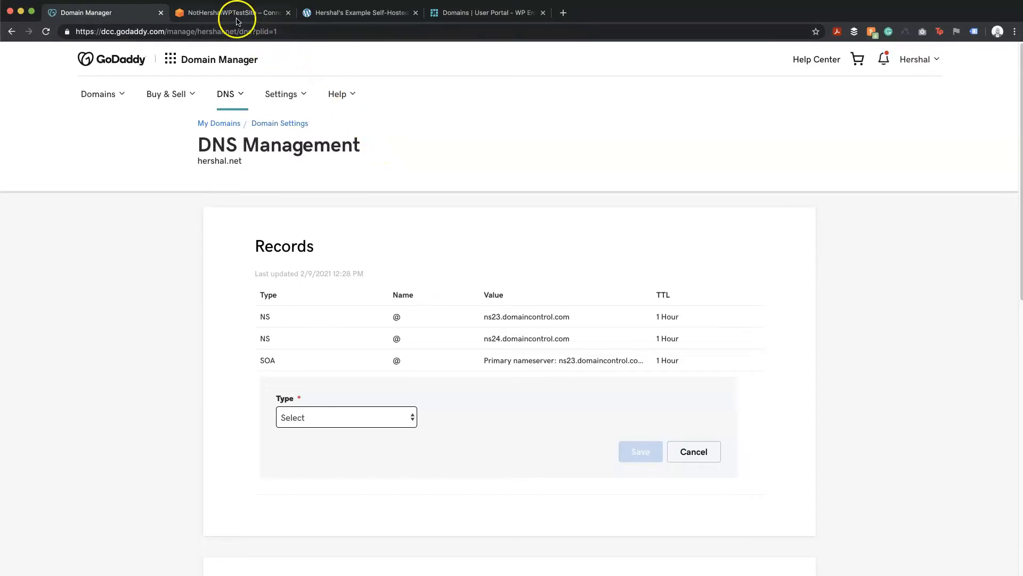
pyautogui.click(229, 13)
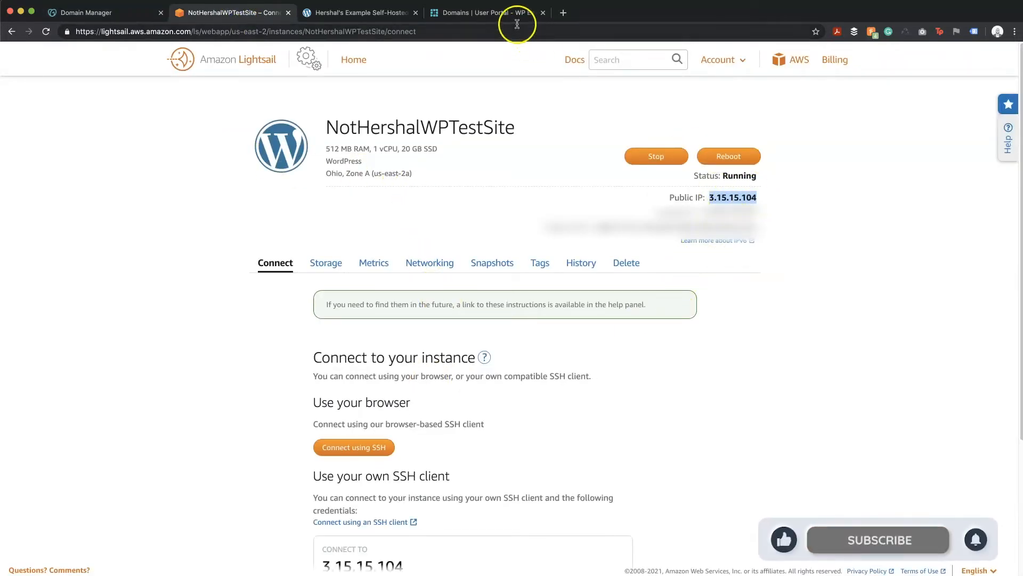
pyautogui.click(486, 12)
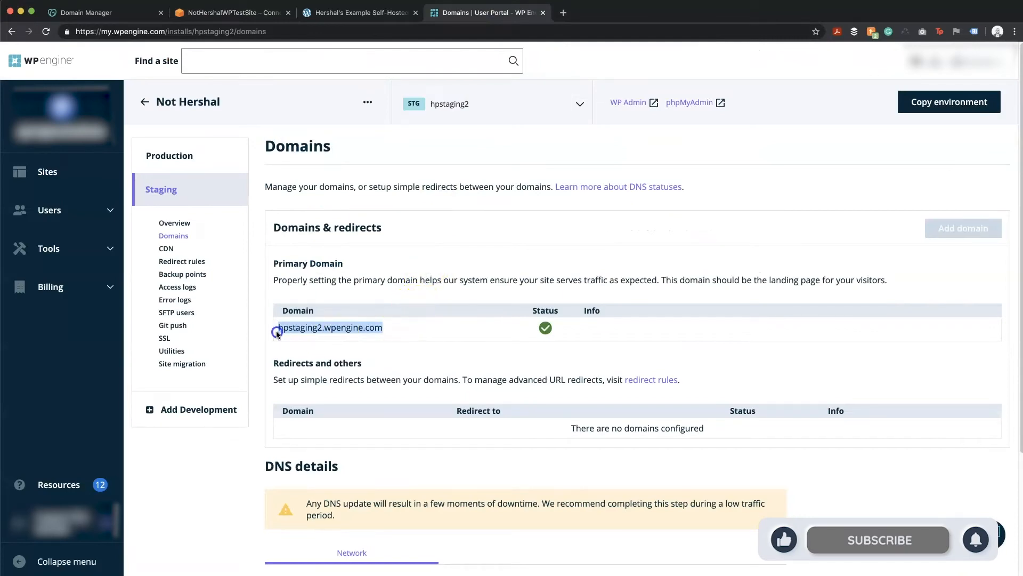
pyautogui.click(98, 12)
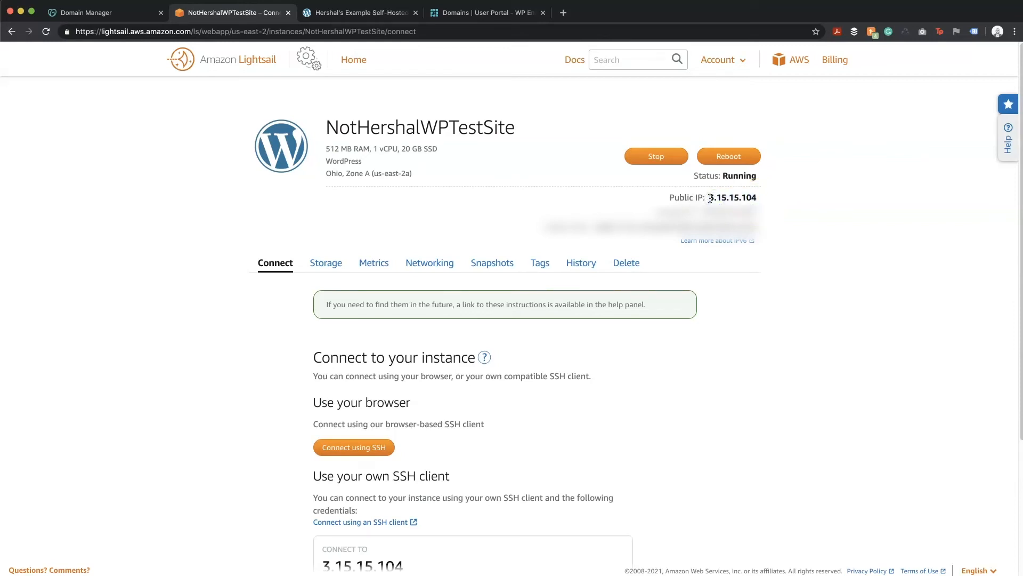
pyautogui.doubleClick(732, 197)
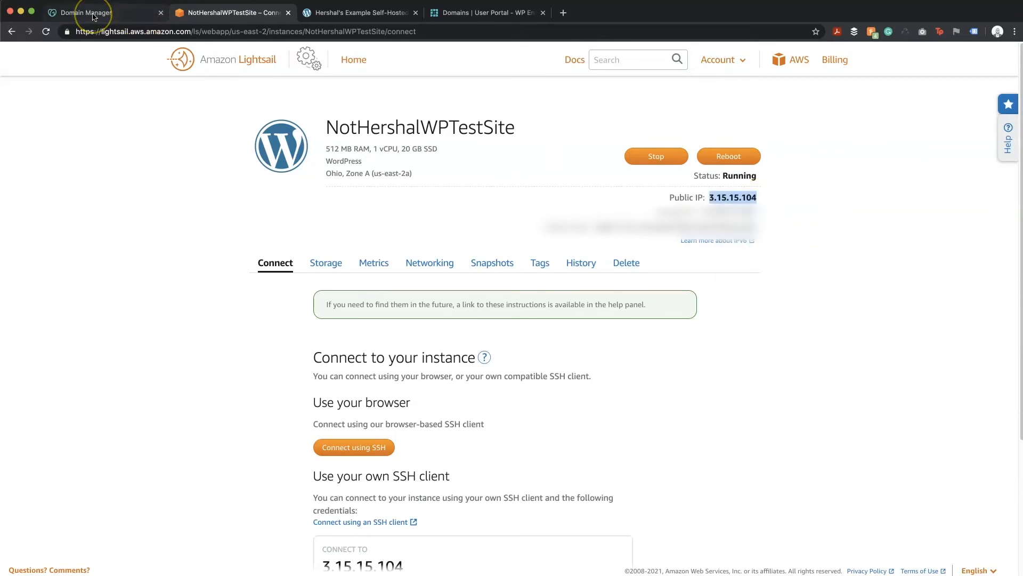
# Add and save an A record with host @ pointing to 3.15.15.104.
pyautogui.click(85, 12)
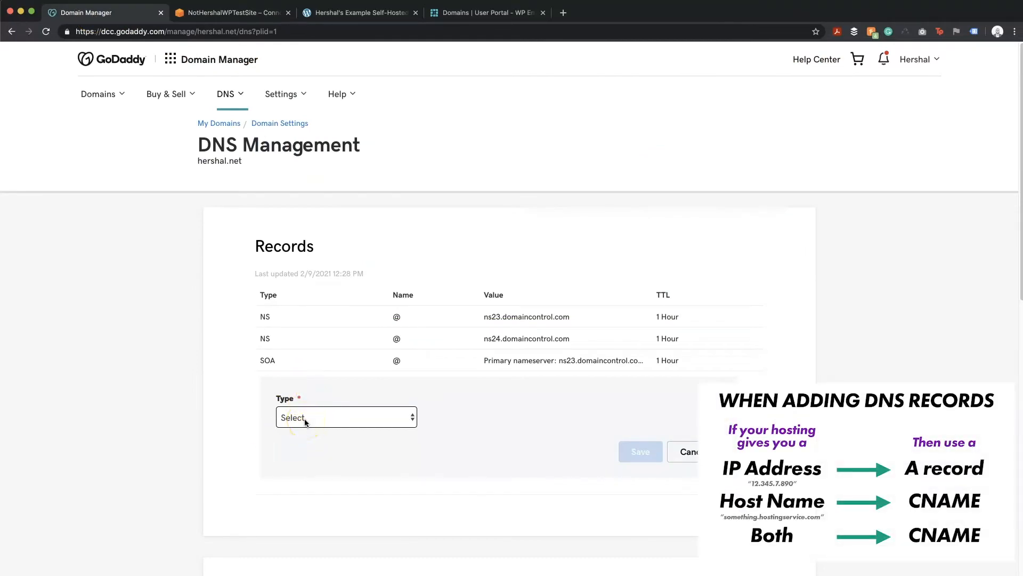
pyautogui.click(346, 416)
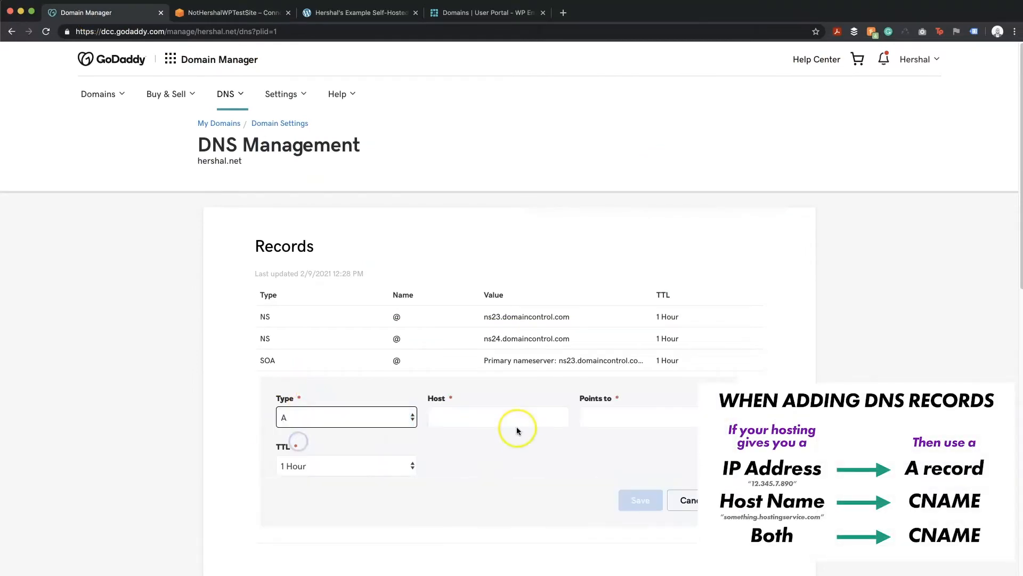
pyautogui.click(498, 416)
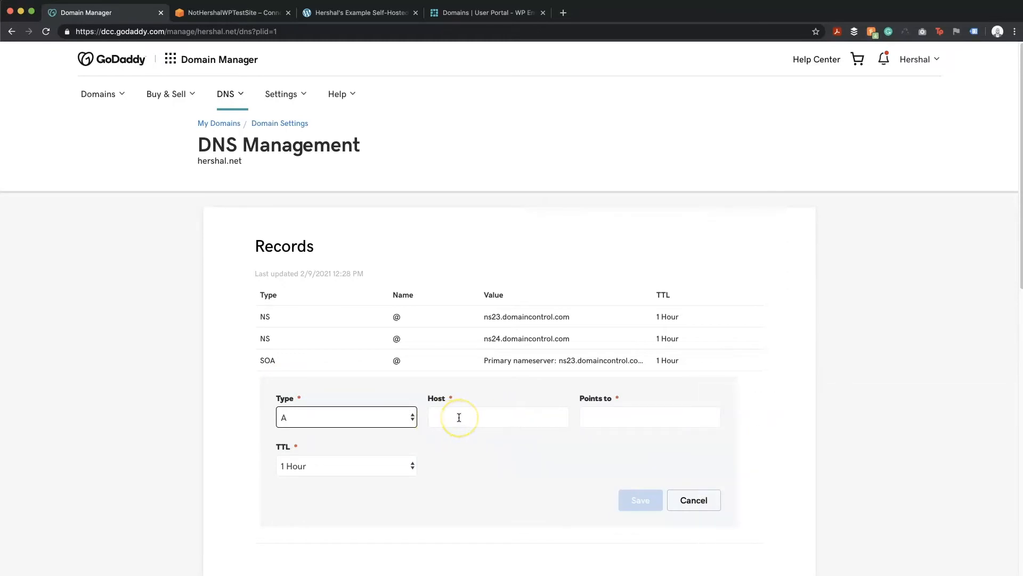
pyautogui.moveTo(589, 438)
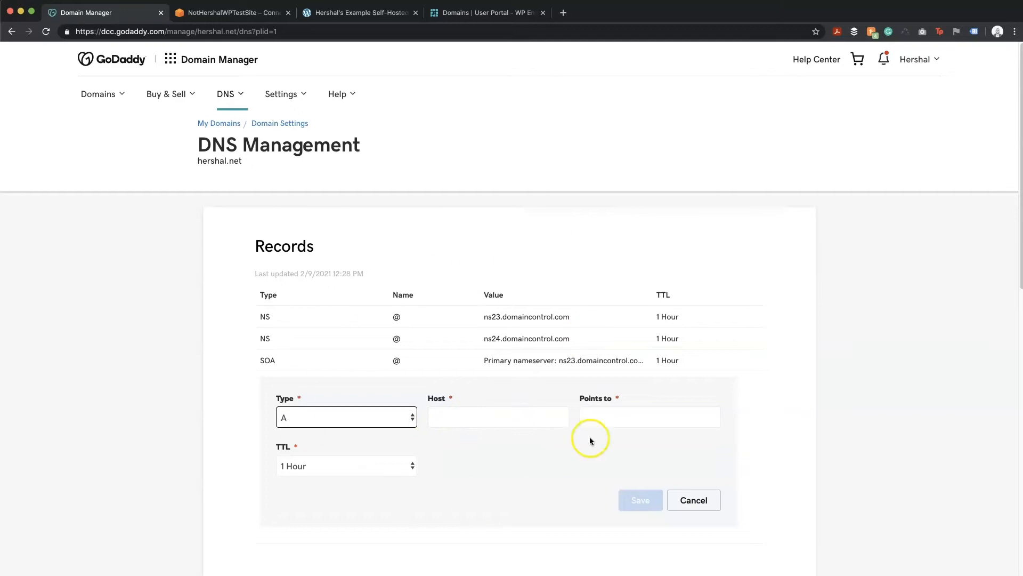
pyautogui.moveTo(503, 405)
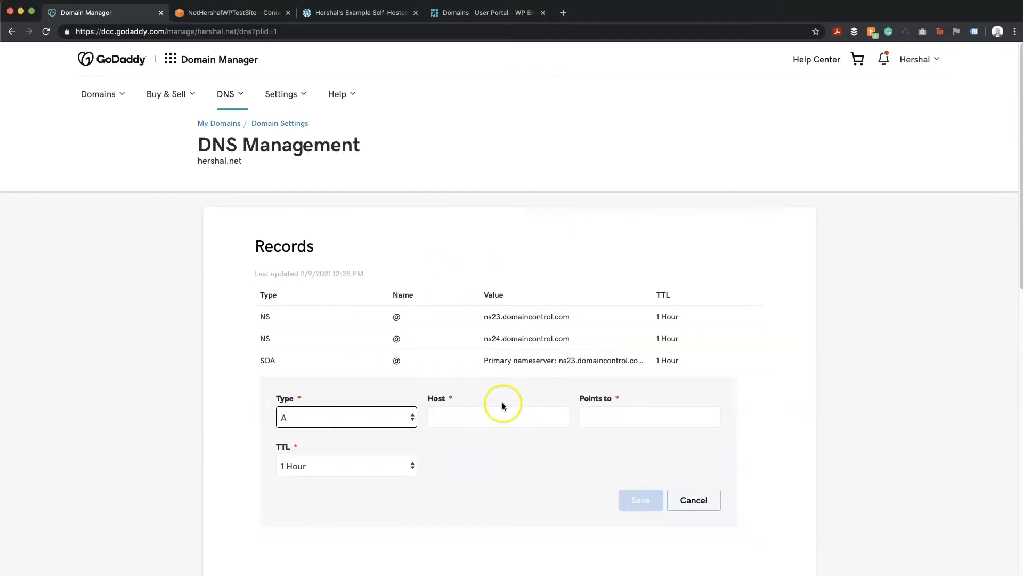
pyautogui.click(497, 416)
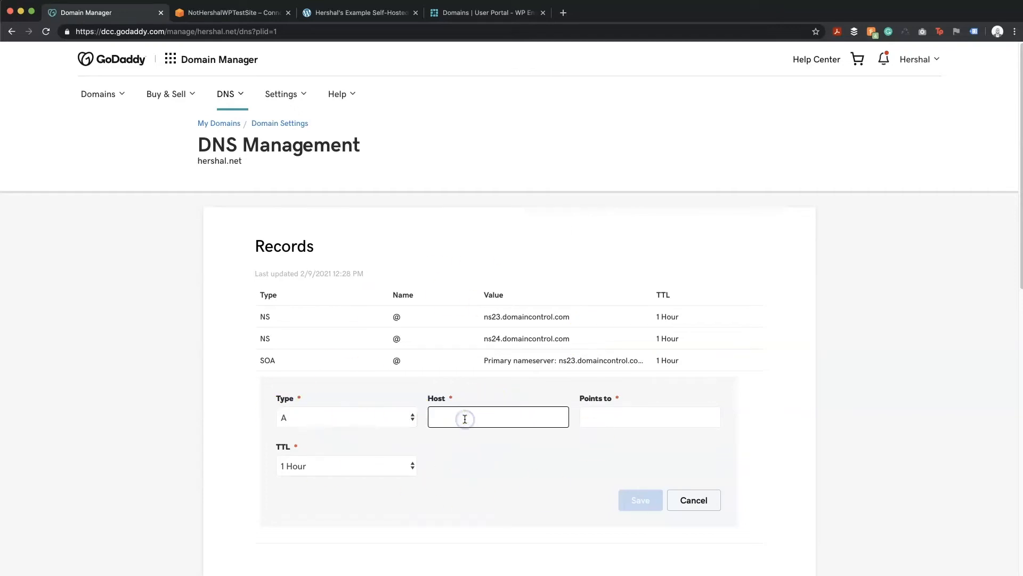
pyautogui.write('@')
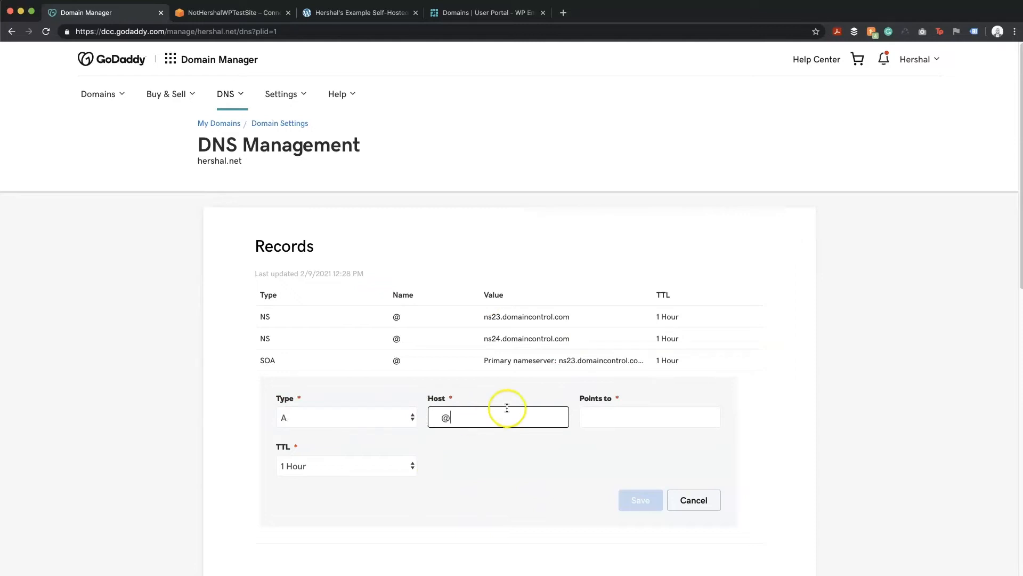
pyautogui.click(649, 417)
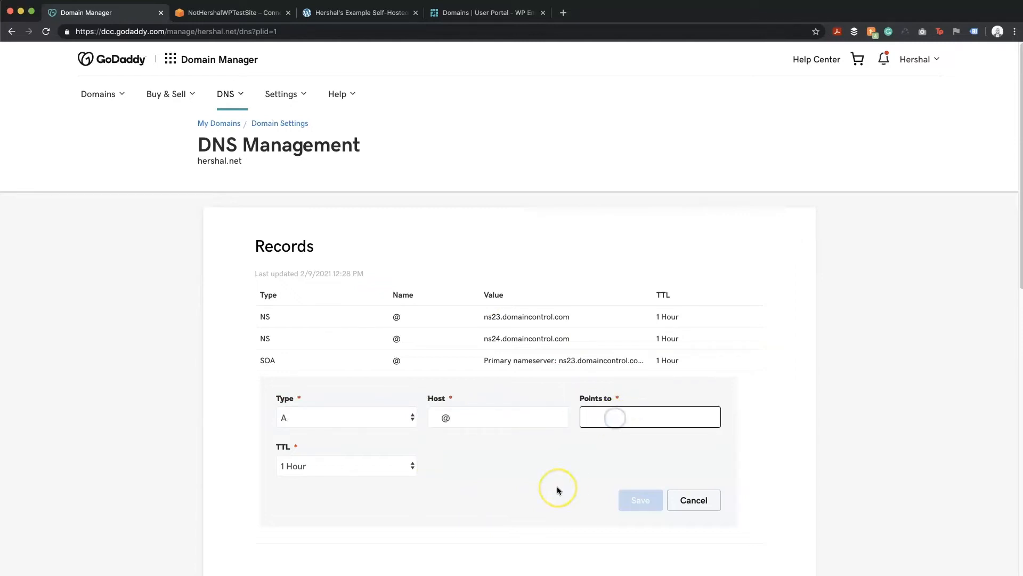
pyautogui.write('3.15.15.104')
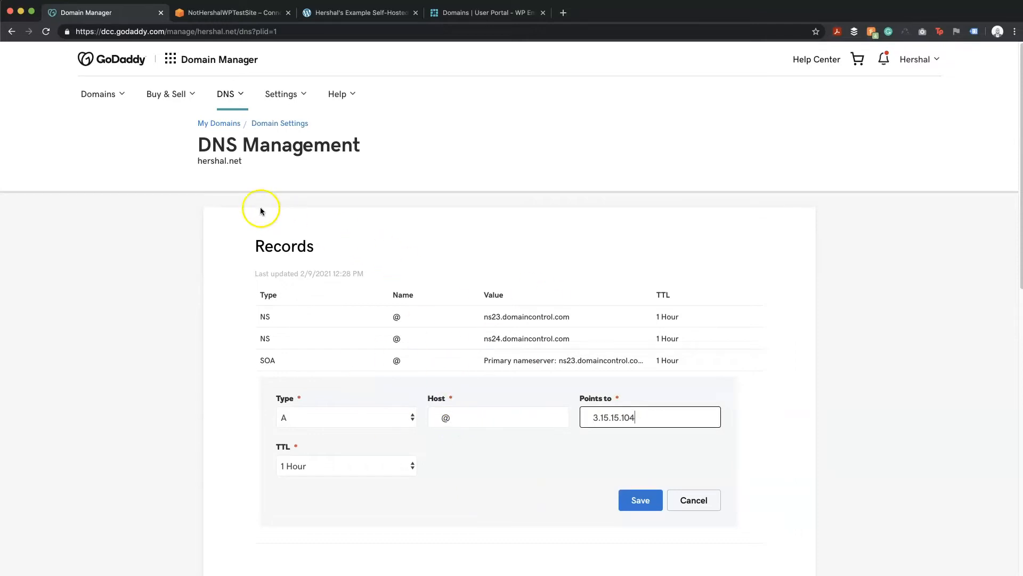
pyautogui.moveTo(511, 366)
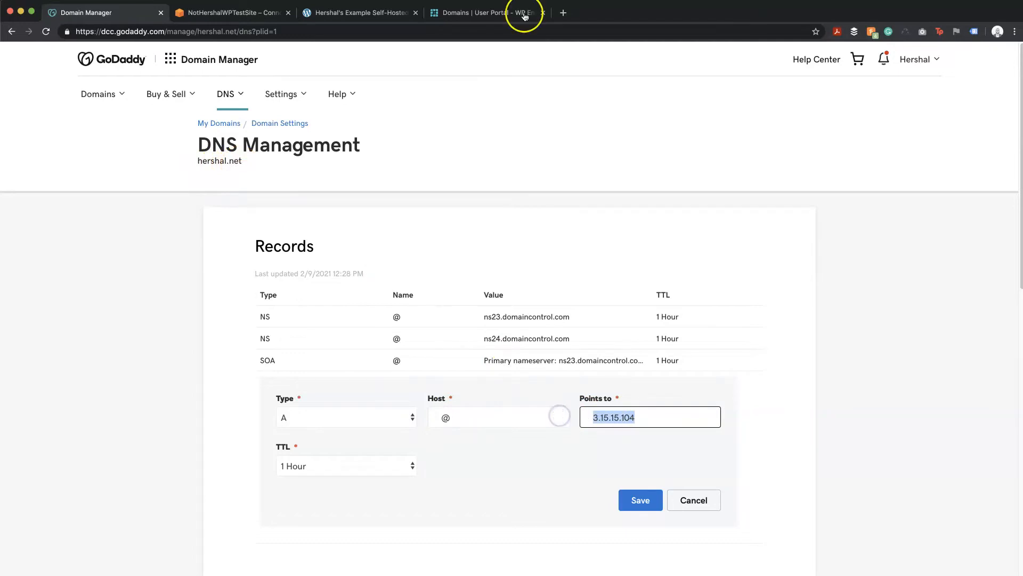
pyautogui.click(357, 12)
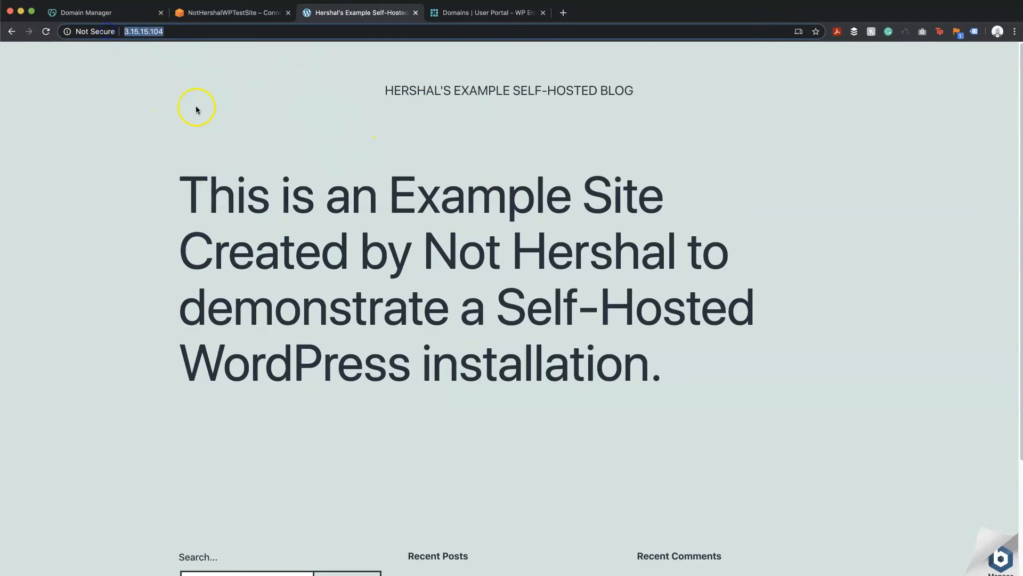
pyautogui.click(104, 12)
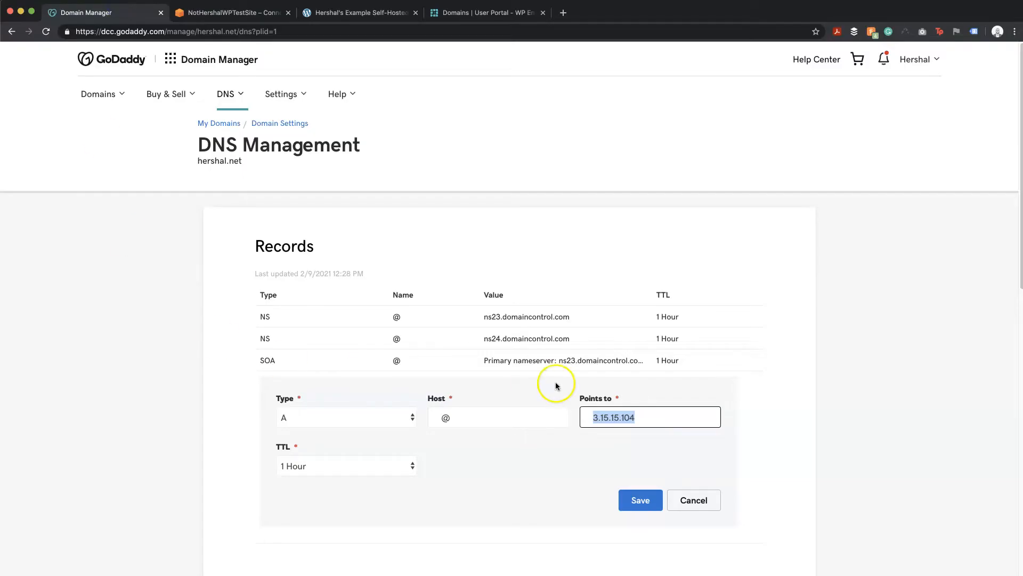
pyautogui.click(639, 500)
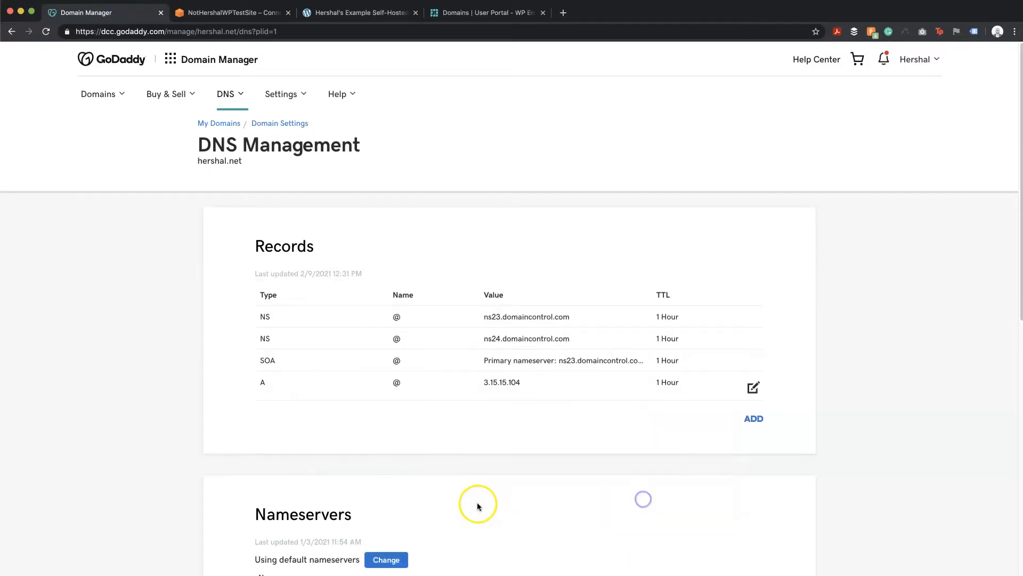
# Add a second A record, host www, pointing to 3.15.15.104, and save it.
pyautogui.click(753, 418)
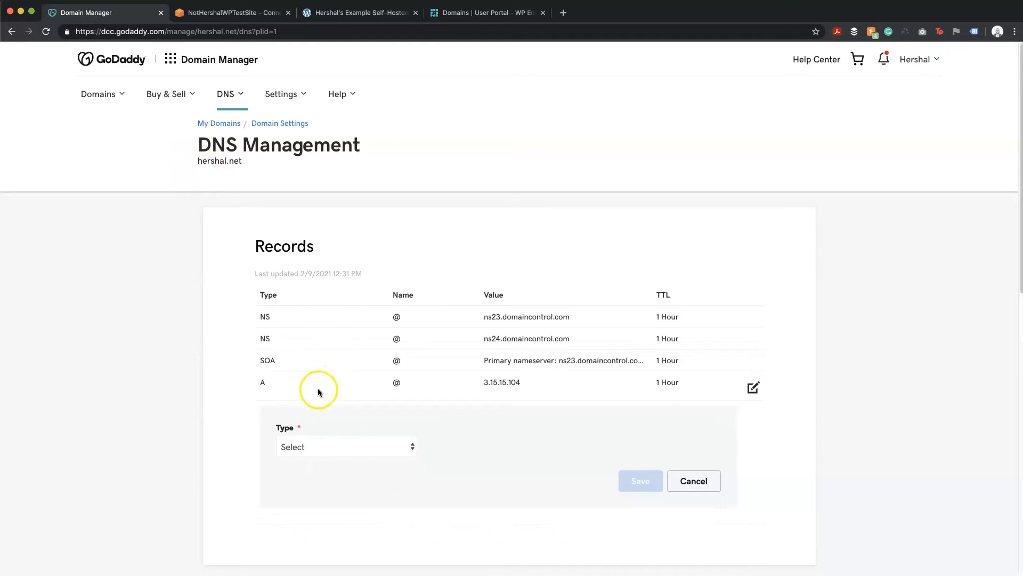
pyautogui.moveTo(198, 164)
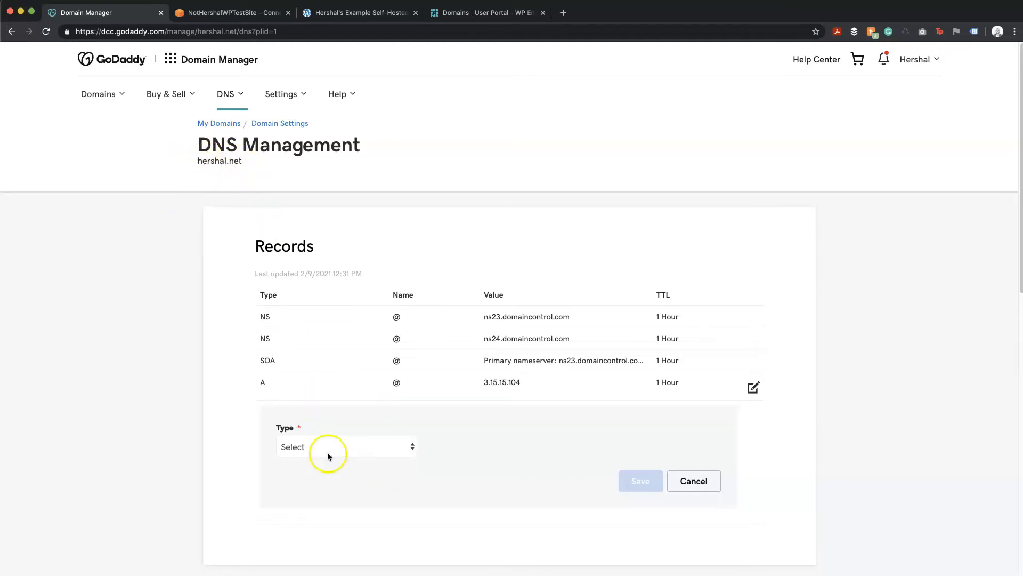
pyautogui.click(345, 447)
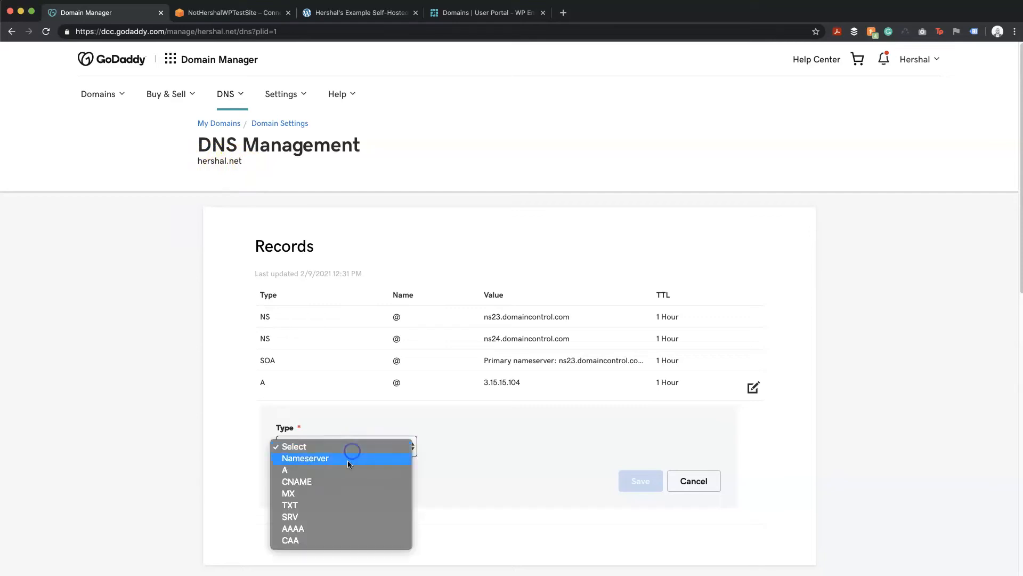
pyautogui.click(284, 469)
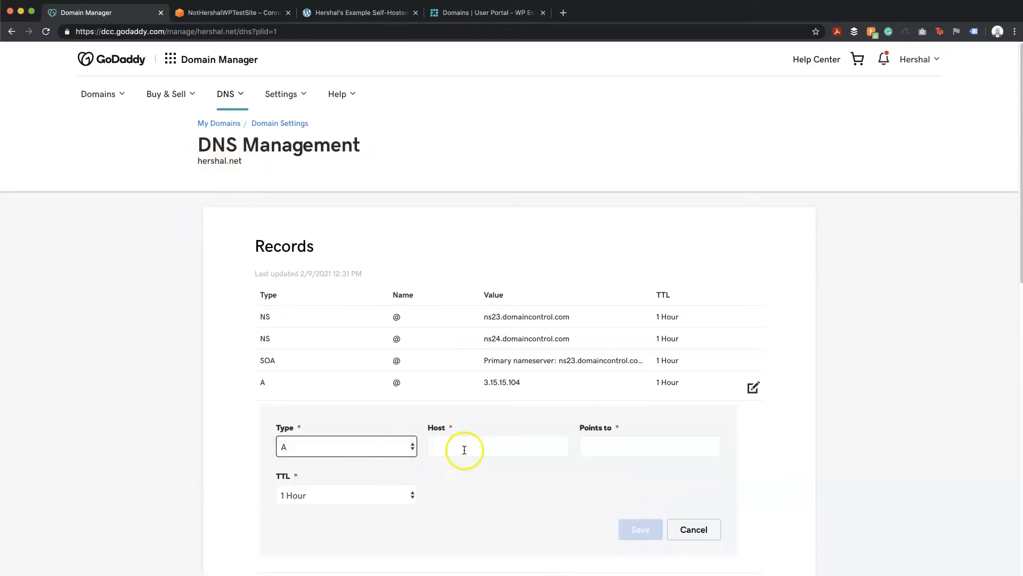
pyautogui.write('www')
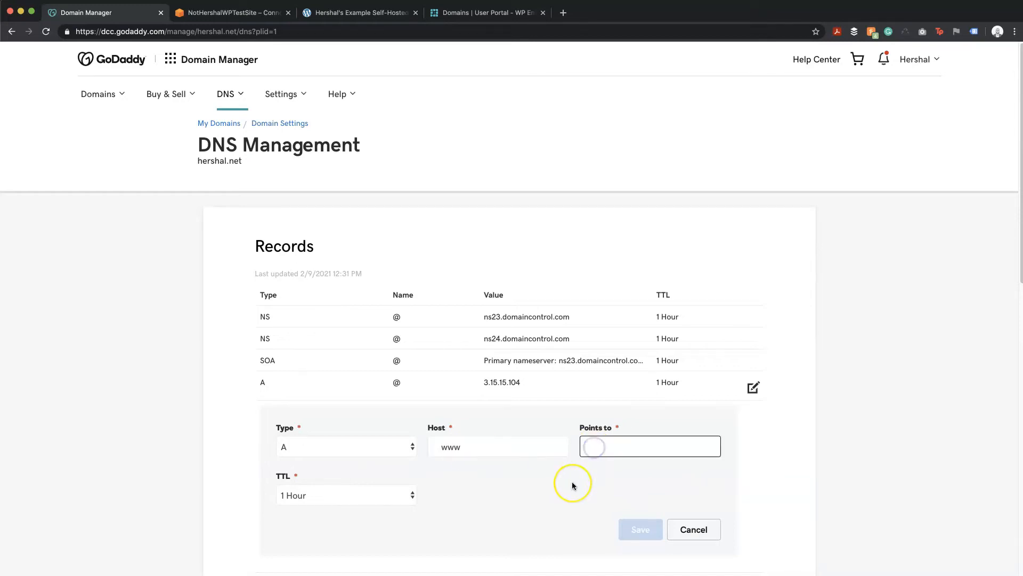
pyautogui.write('3.15.15.104')
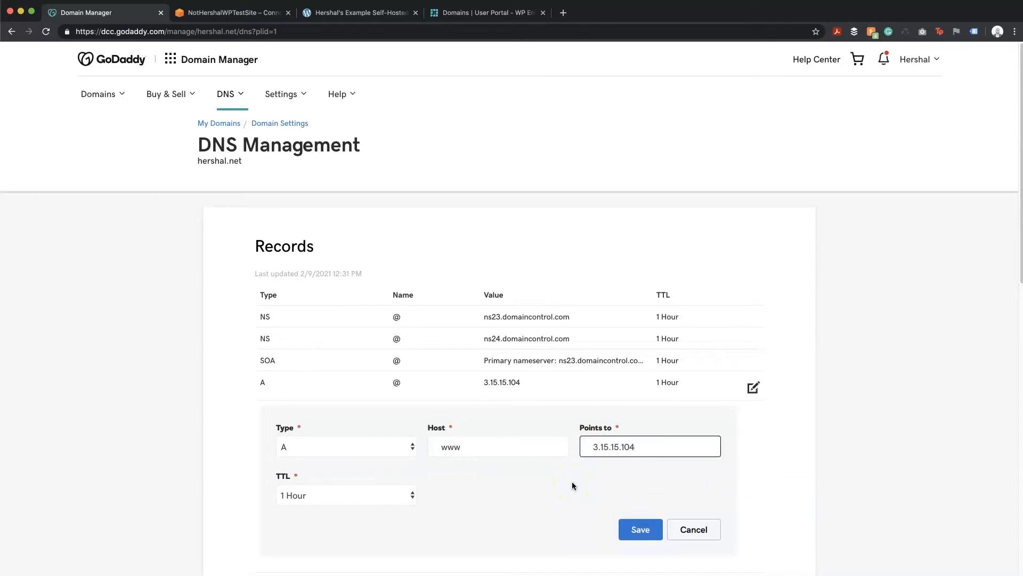
pyautogui.click(639, 529)
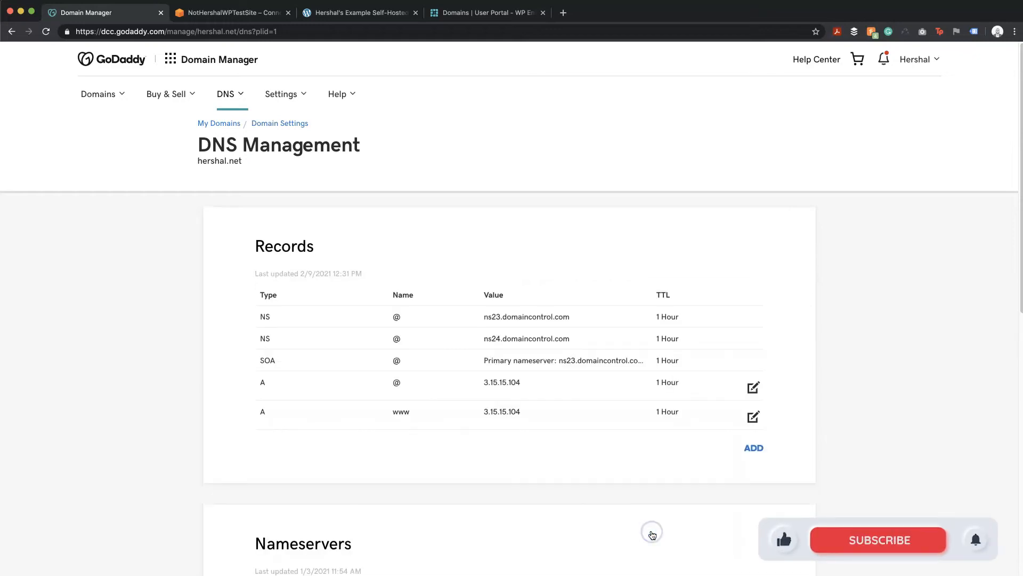
pyautogui.moveTo(566, 409)
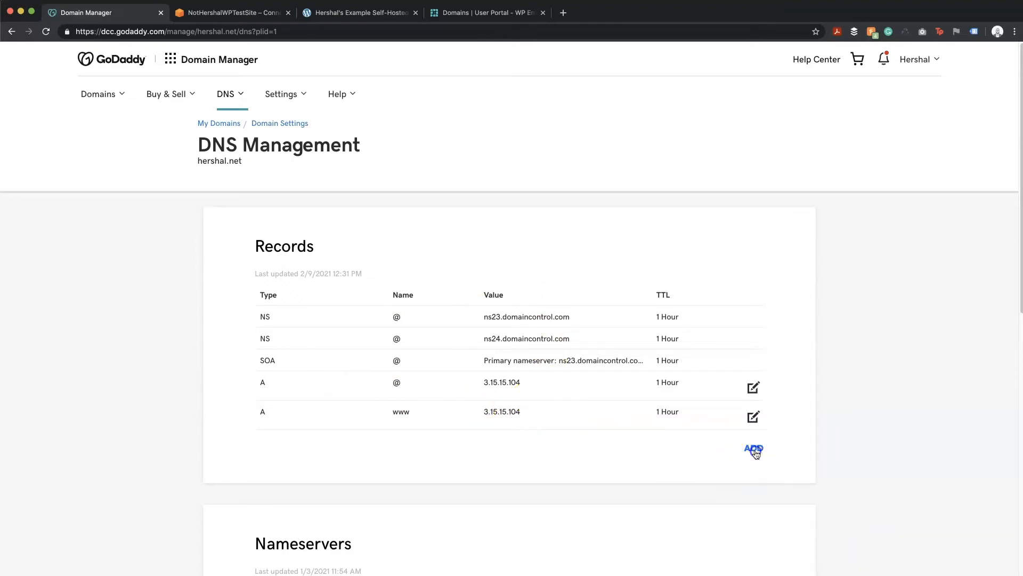
# Draft a CNAME for @ pointing to hpstaging2.wpengine.com, then cancel it unsaved.
pyautogui.click(753, 451)
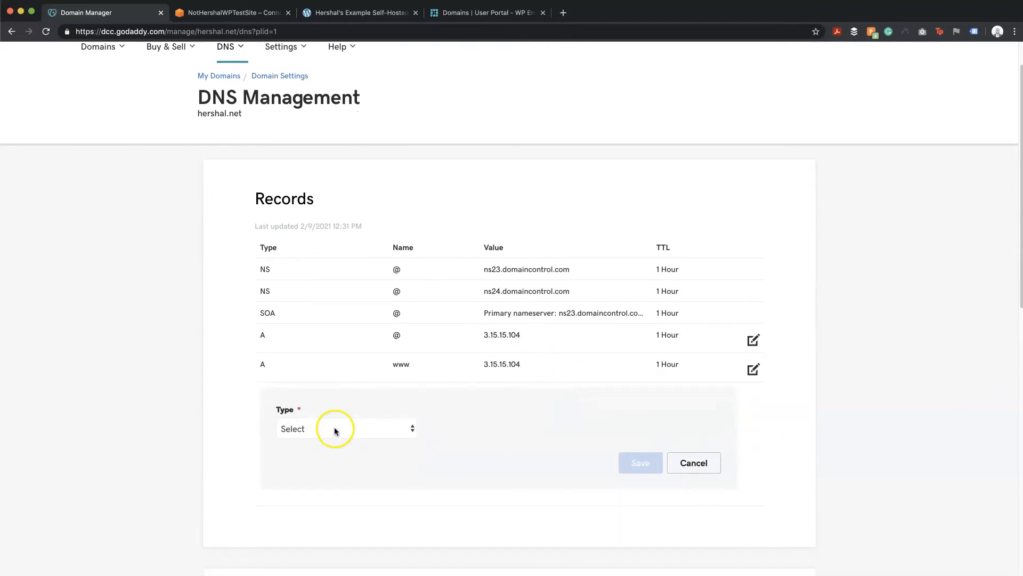
pyautogui.click(343, 428)
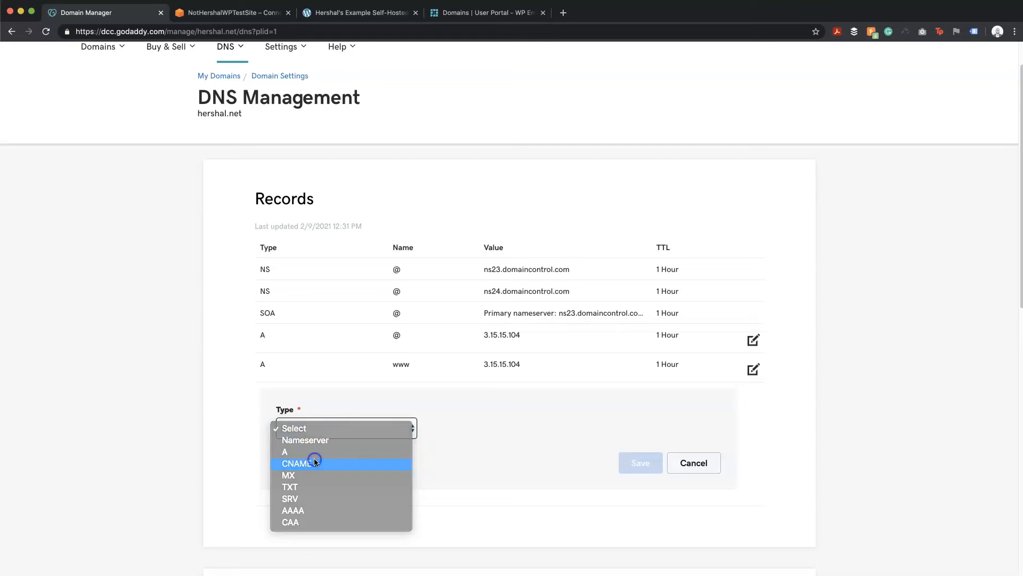
pyautogui.click(296, 463)
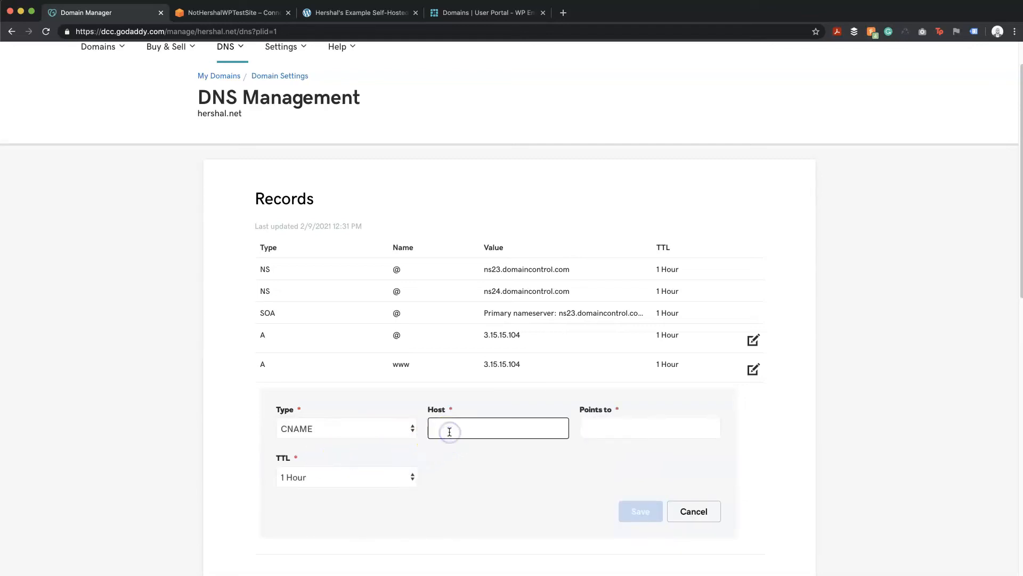
pyautogui.write('@')
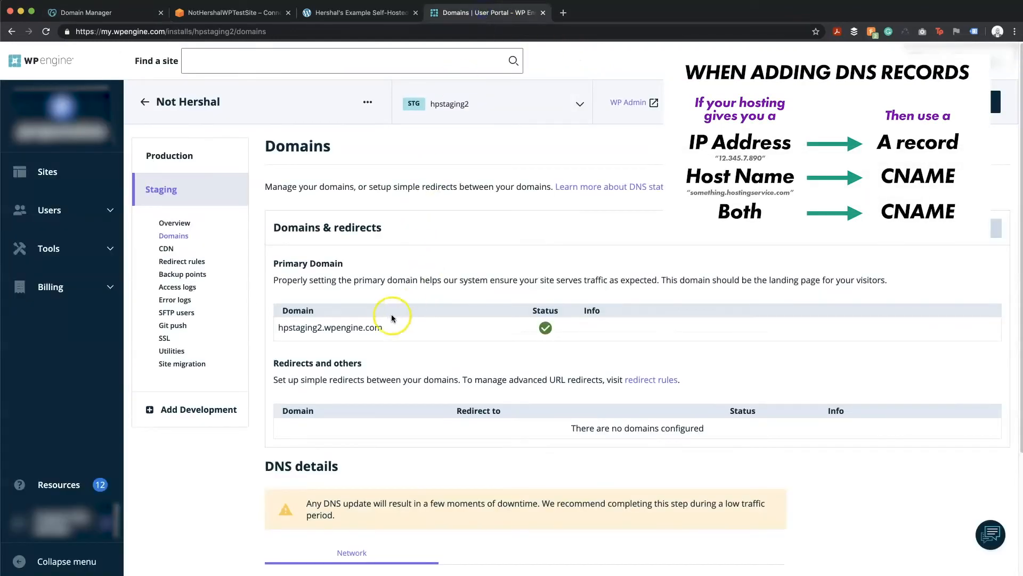
pyautogui.doubleClick(330, 327)
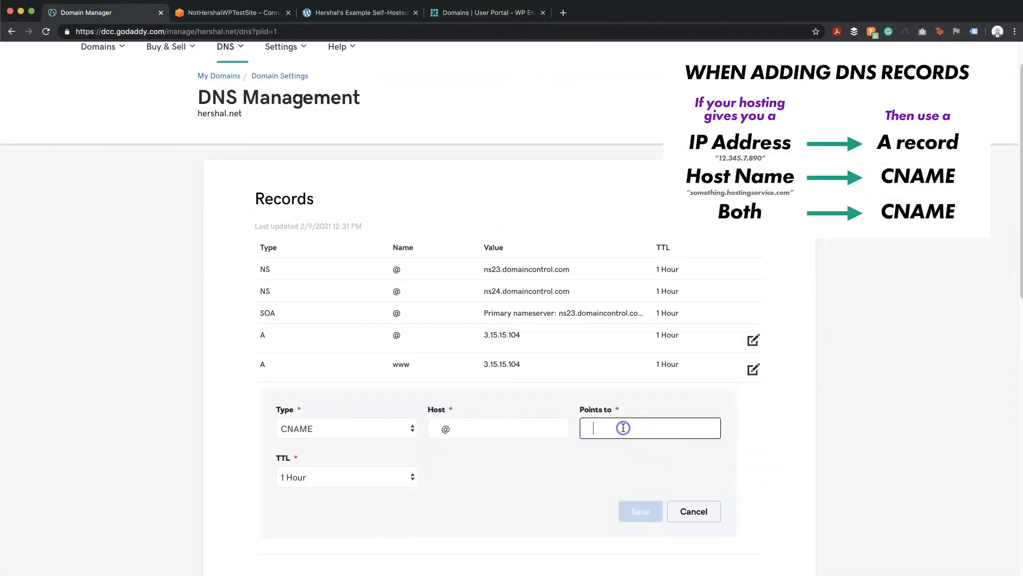
pyautogui.write('hpstaging2.wpengine.com')
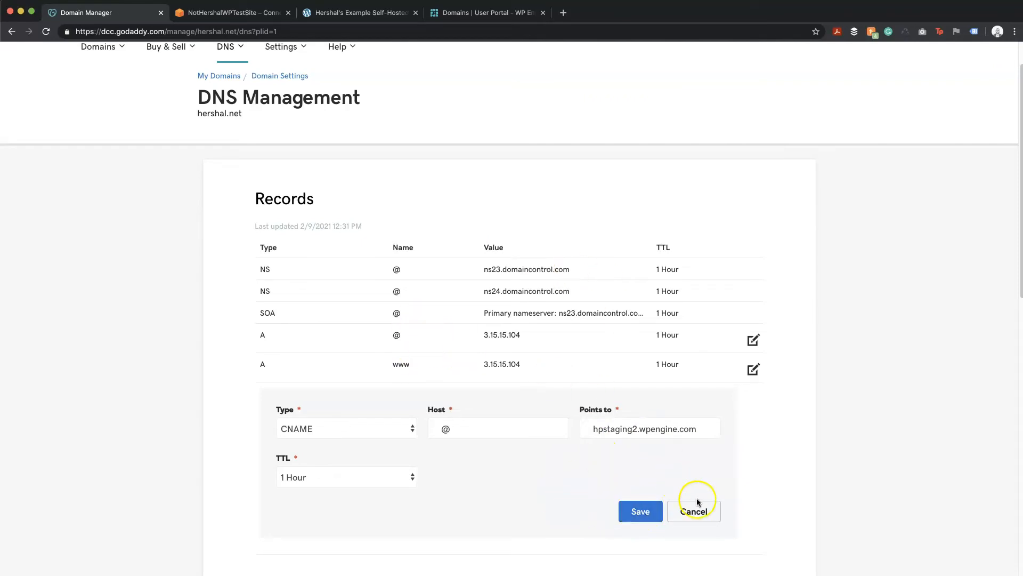
pyautogui.tripleClick(649, 428)
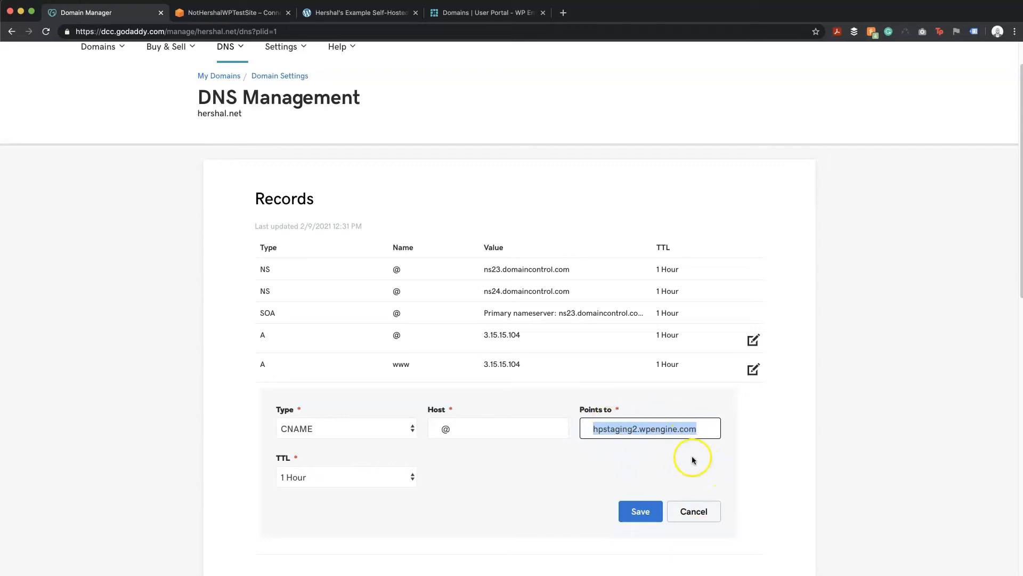
pyautogui.click(693, 511)
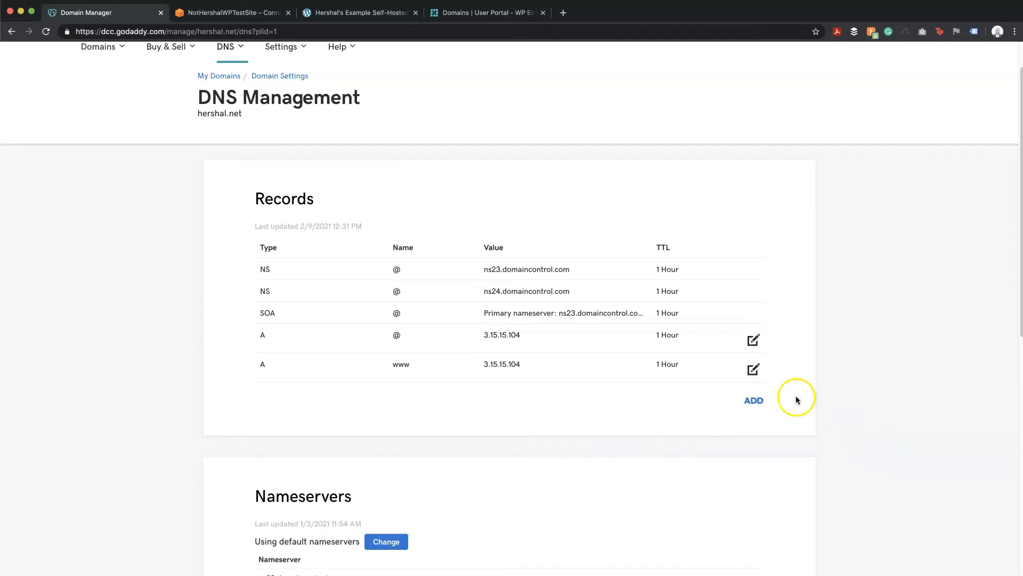
pyautogui.click(753, 401)
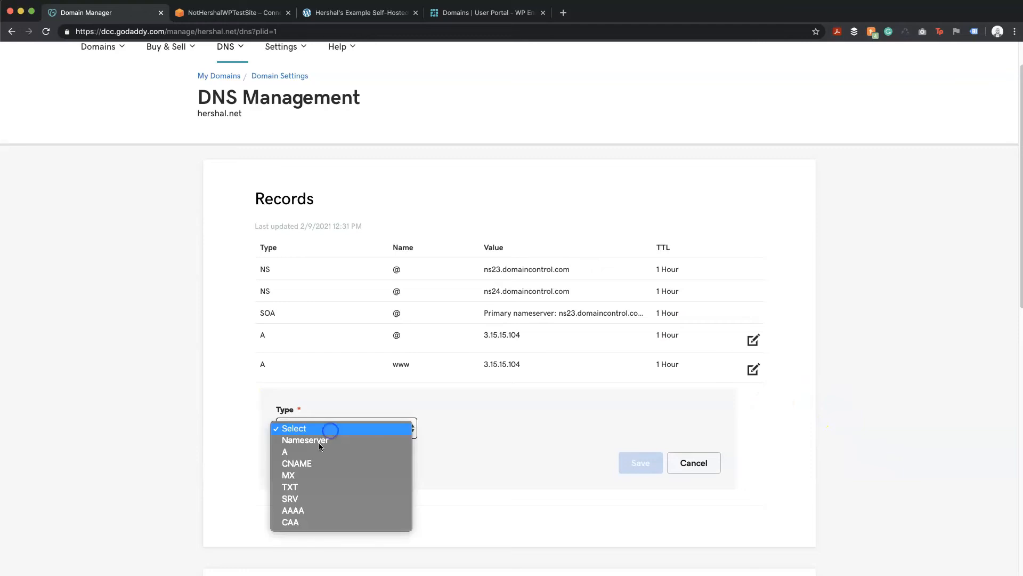
pyautogui.click(297, 463)
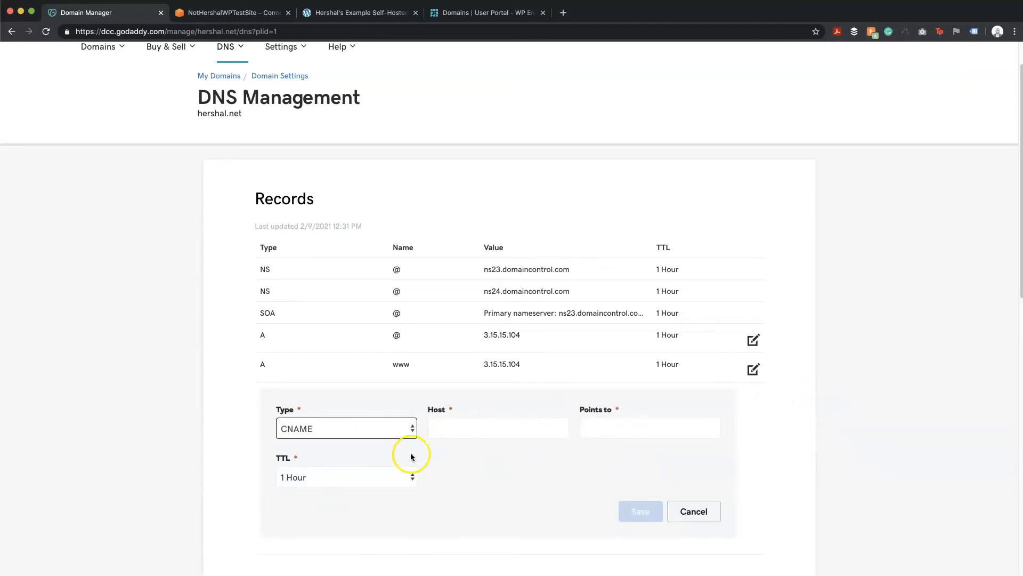
pyautogui.click(498, 428)
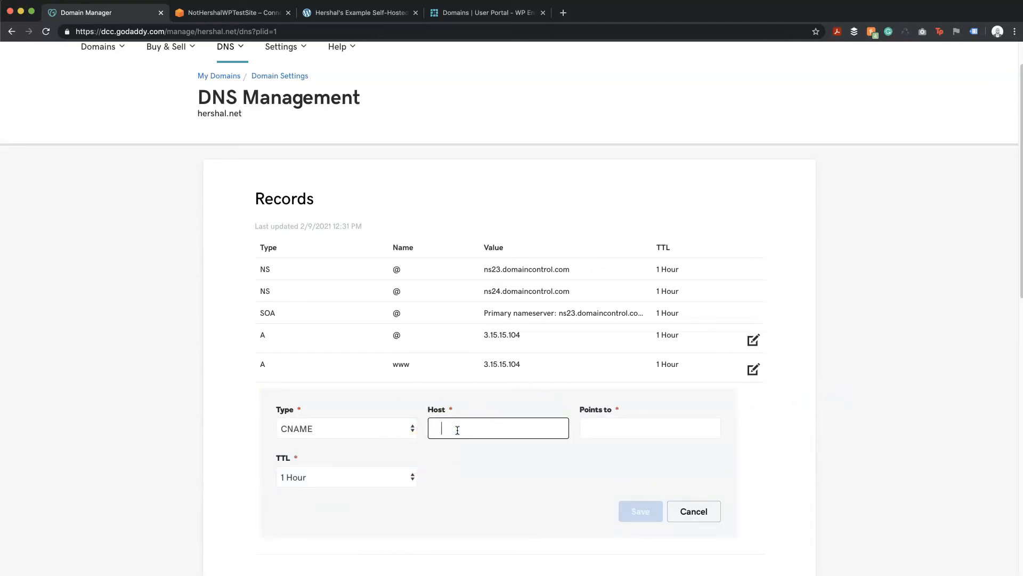
pyautogui.write('hpstaging2.wpengine.com')
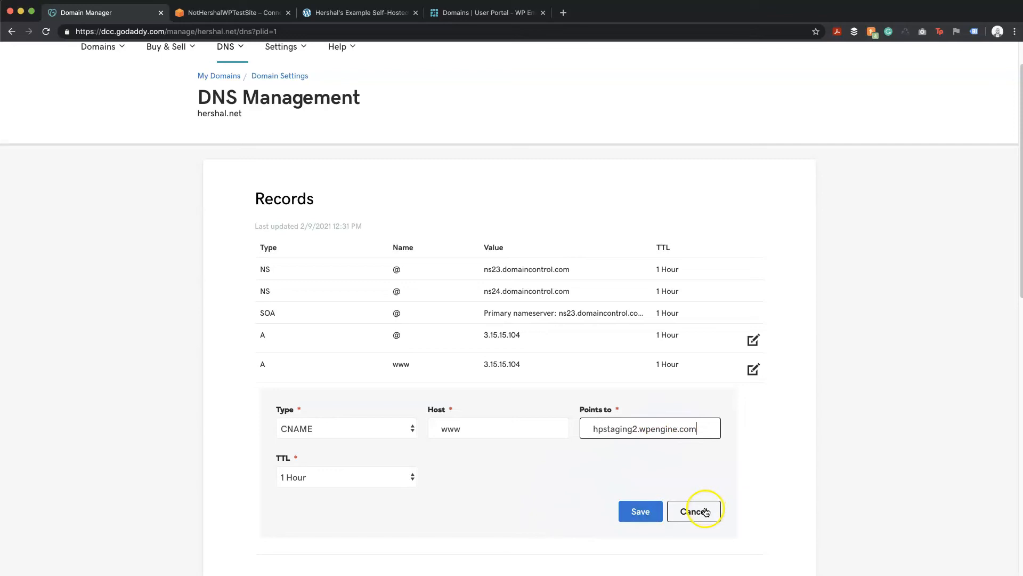
pyautogui.click(694, 511)
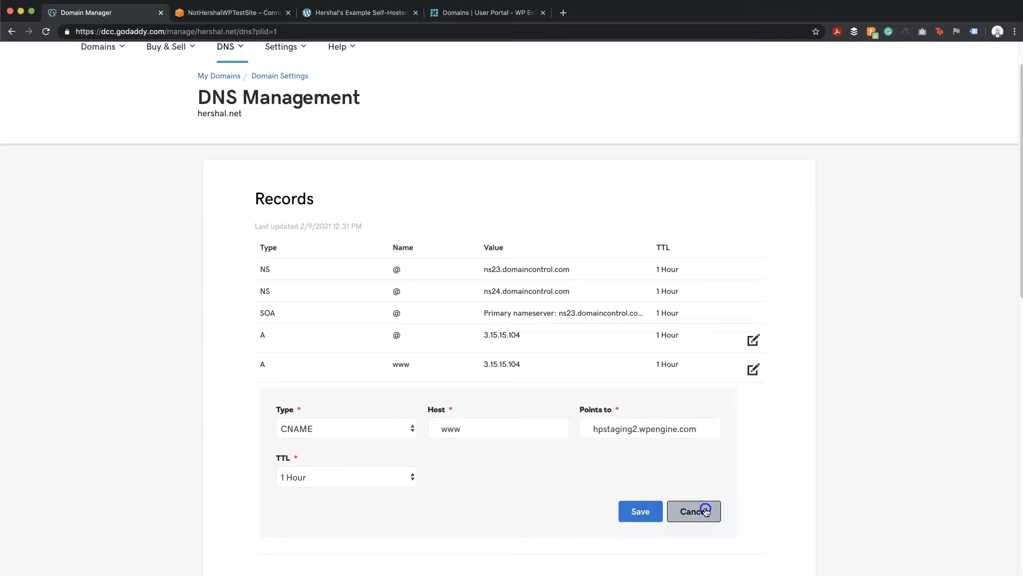
pyautogui.click(486, 13)
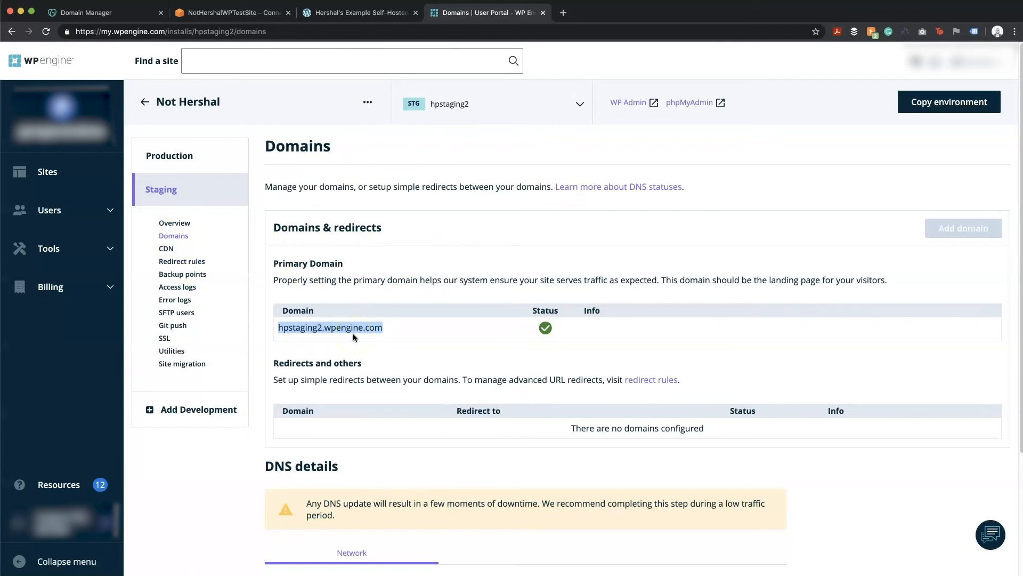
pyautogui.moveTo(963, 228)
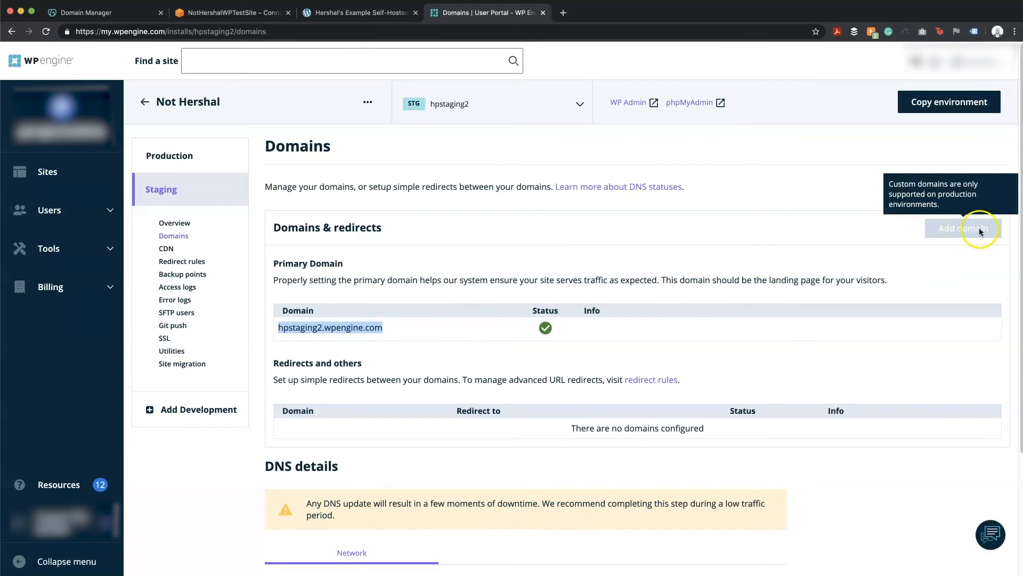
pyautogui.moveTo(435, 318)
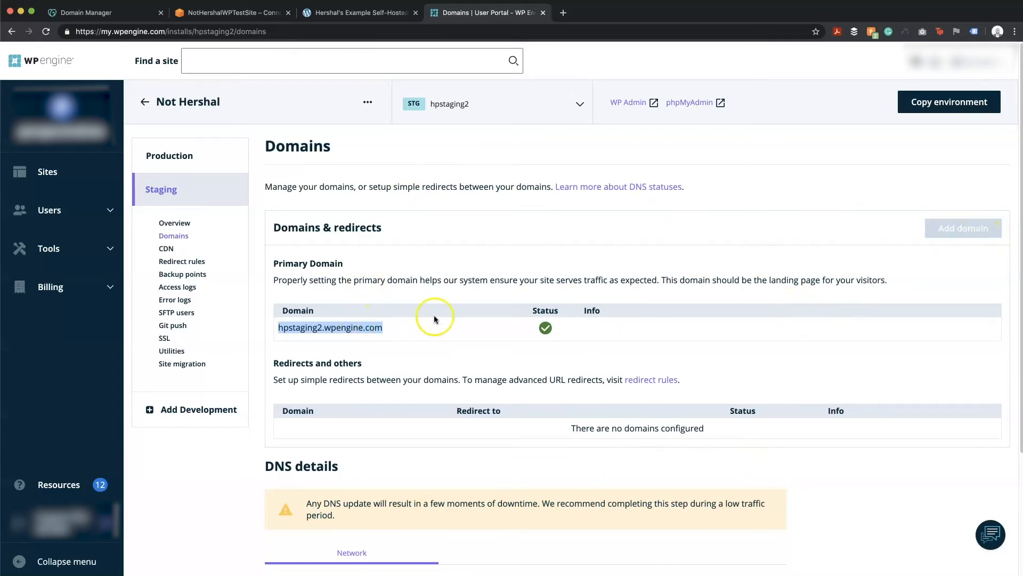
# Check the GoDaddy records, then view WP Engine's staging Domains page, where custom domains aren't allowed.
pyautogui.click(85, 12)
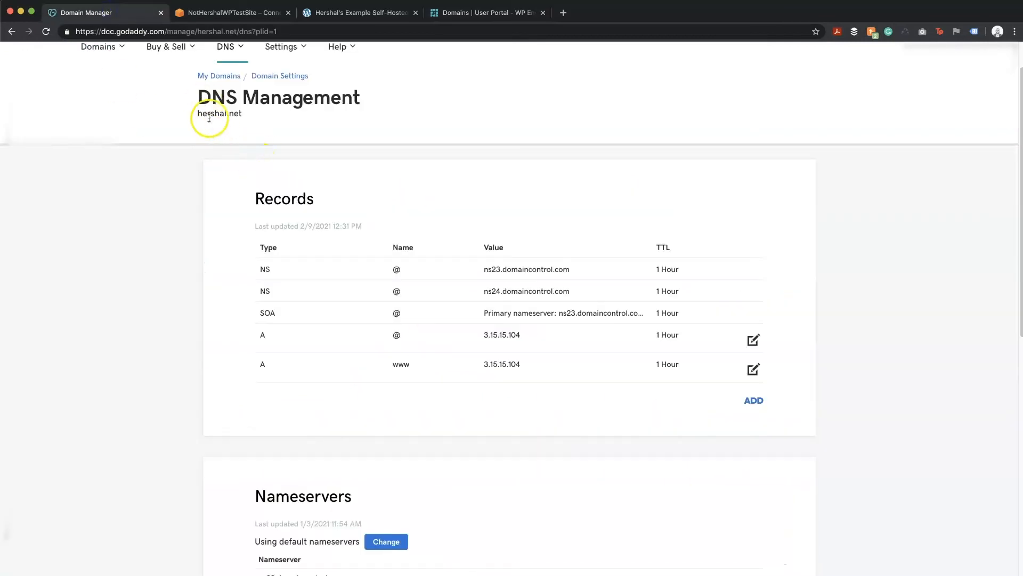
pyautogui.click(485, 12)
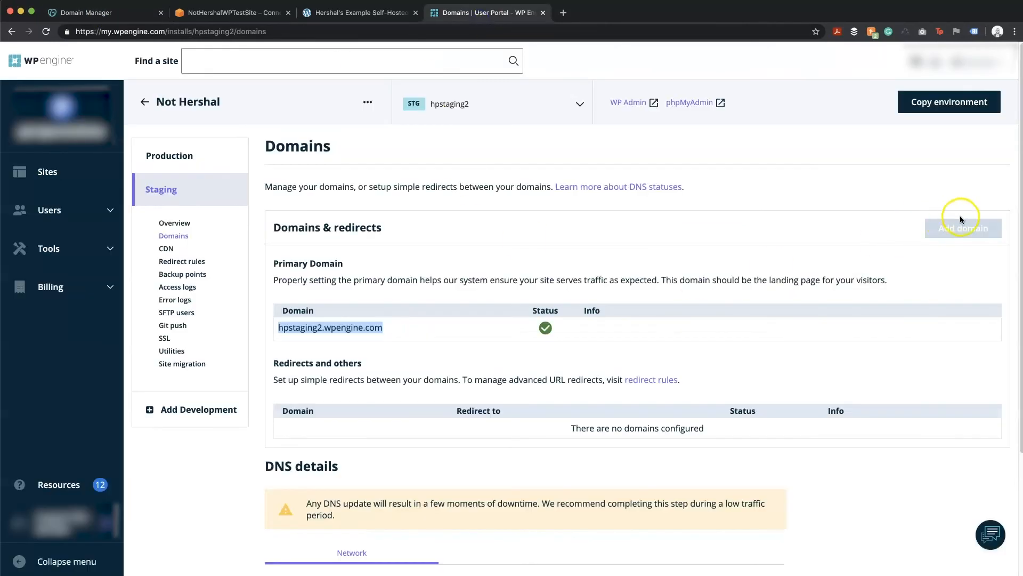
pyautogui.moveTo(419, 243)
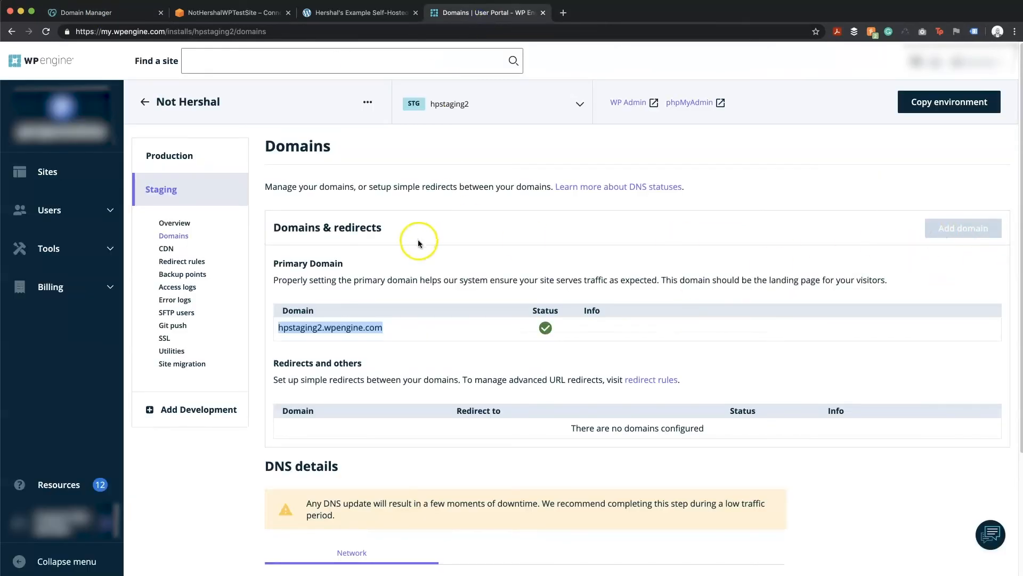
pyautogui.moveTo(428, 346)
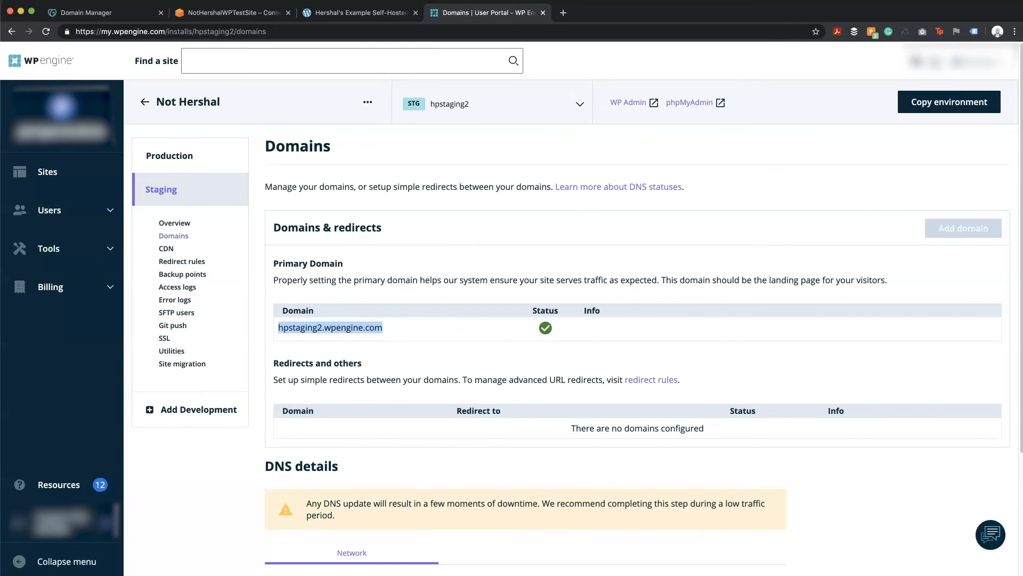
# Return to the hershal.net DNS records showing A records for @ and www to 3.15.15.104.
pyautogui.click(85, 13)
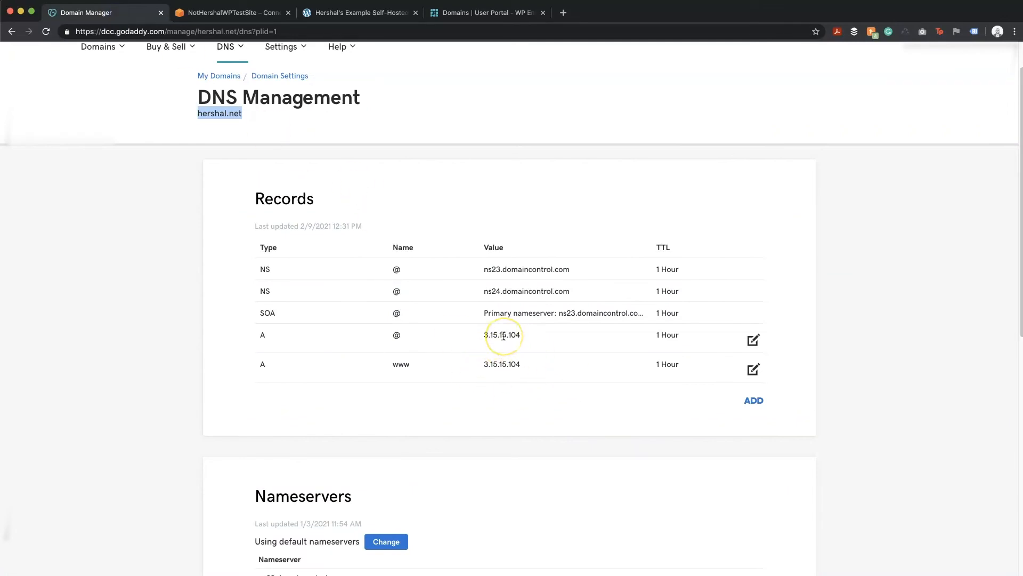
pyautogui.moveTo(502, 334)
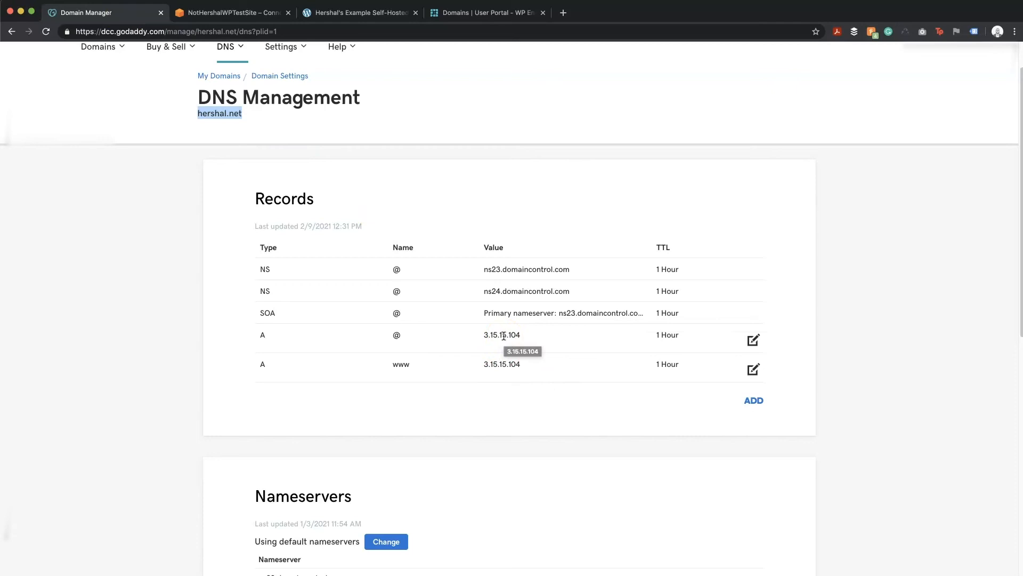
pyautogui.moveTo(150, 345)
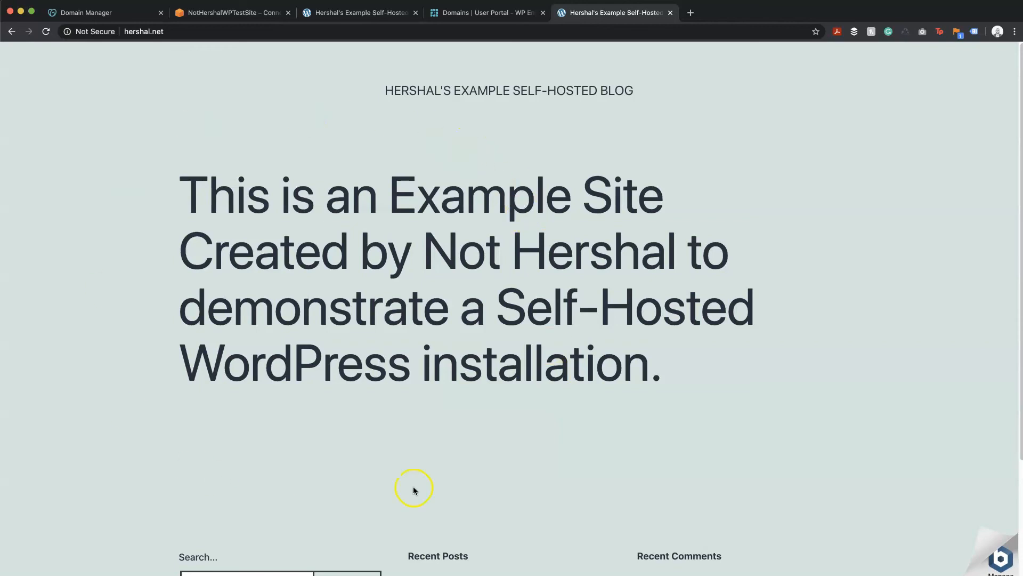
pyautogui.click(143, 31)
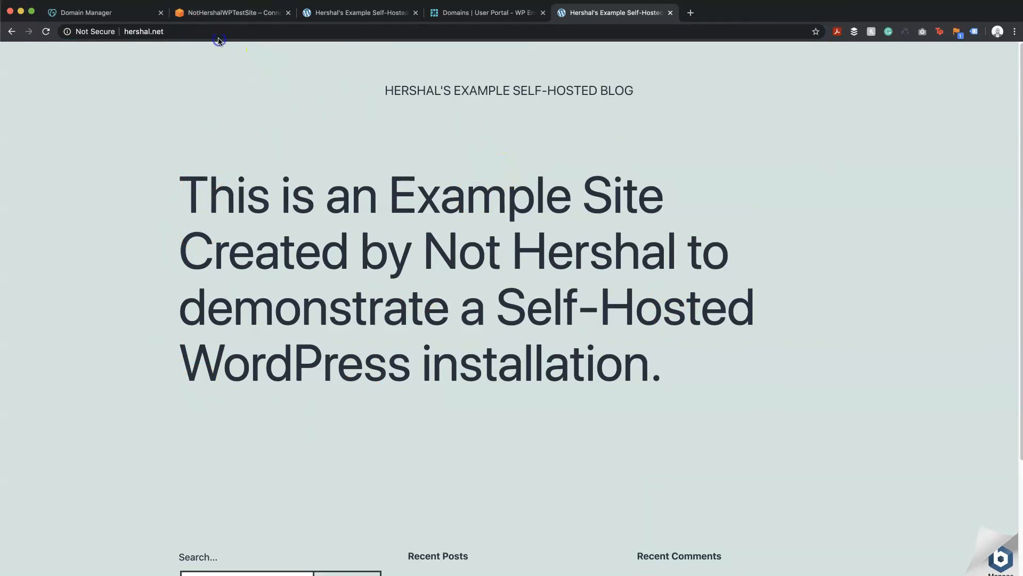
pyautogui.click(217, 32)
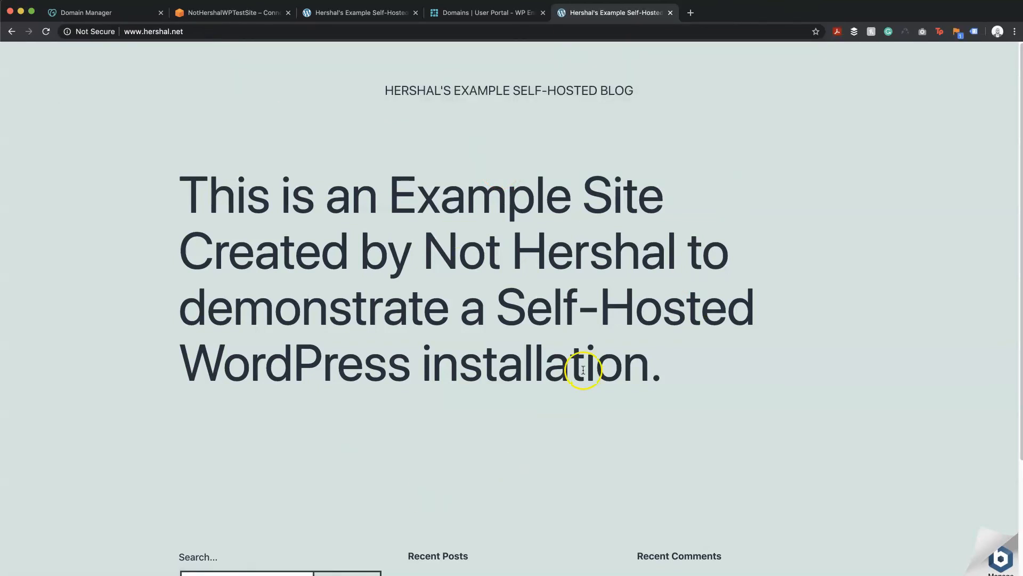
pyautogui.click(154, 31)
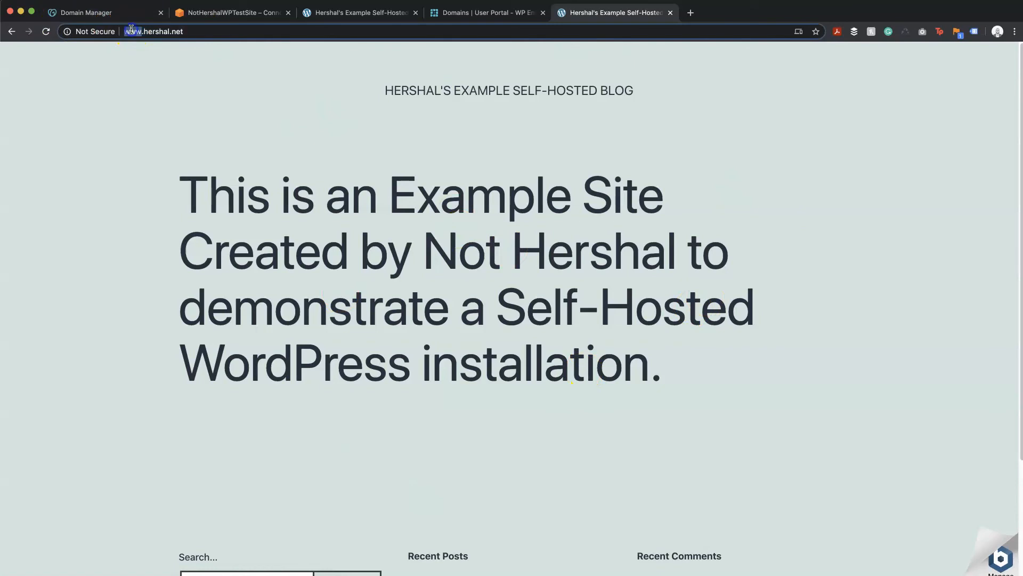